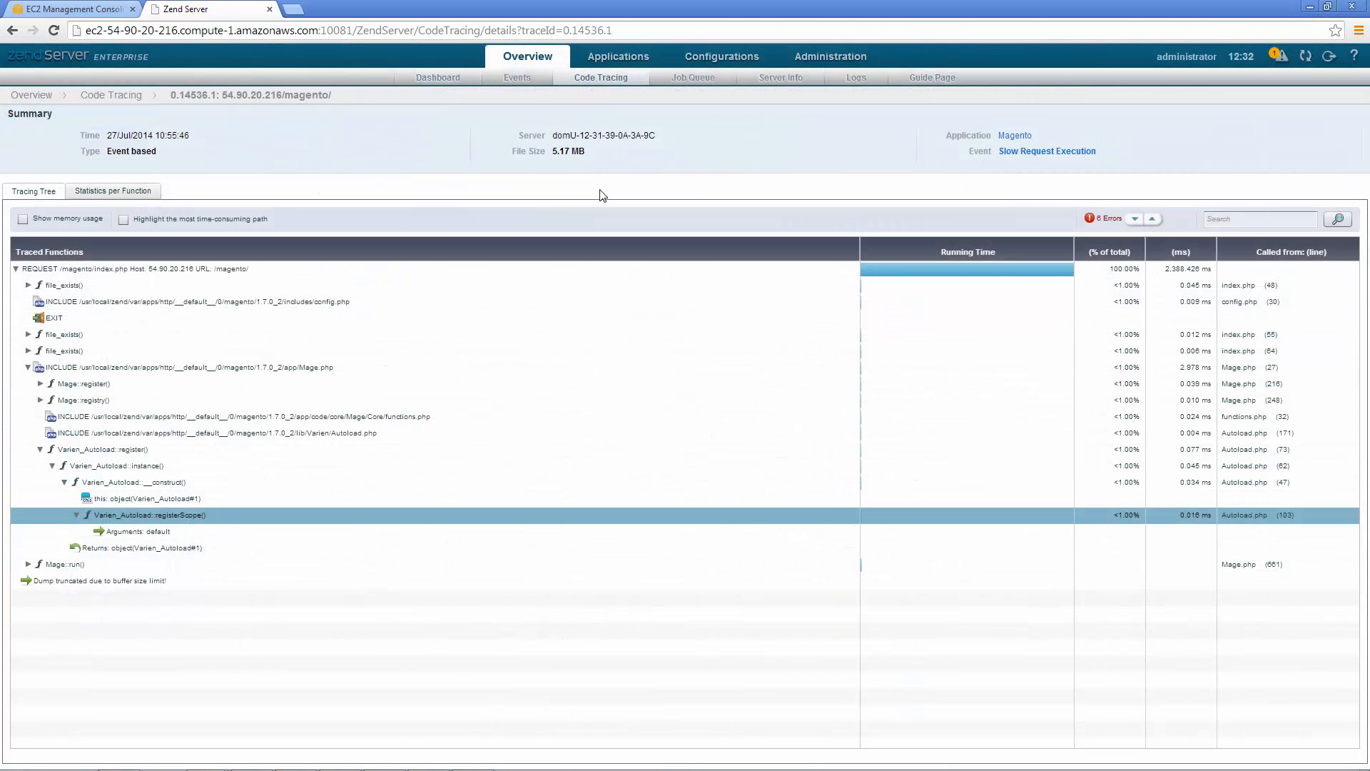
mouse_move(25, 224)
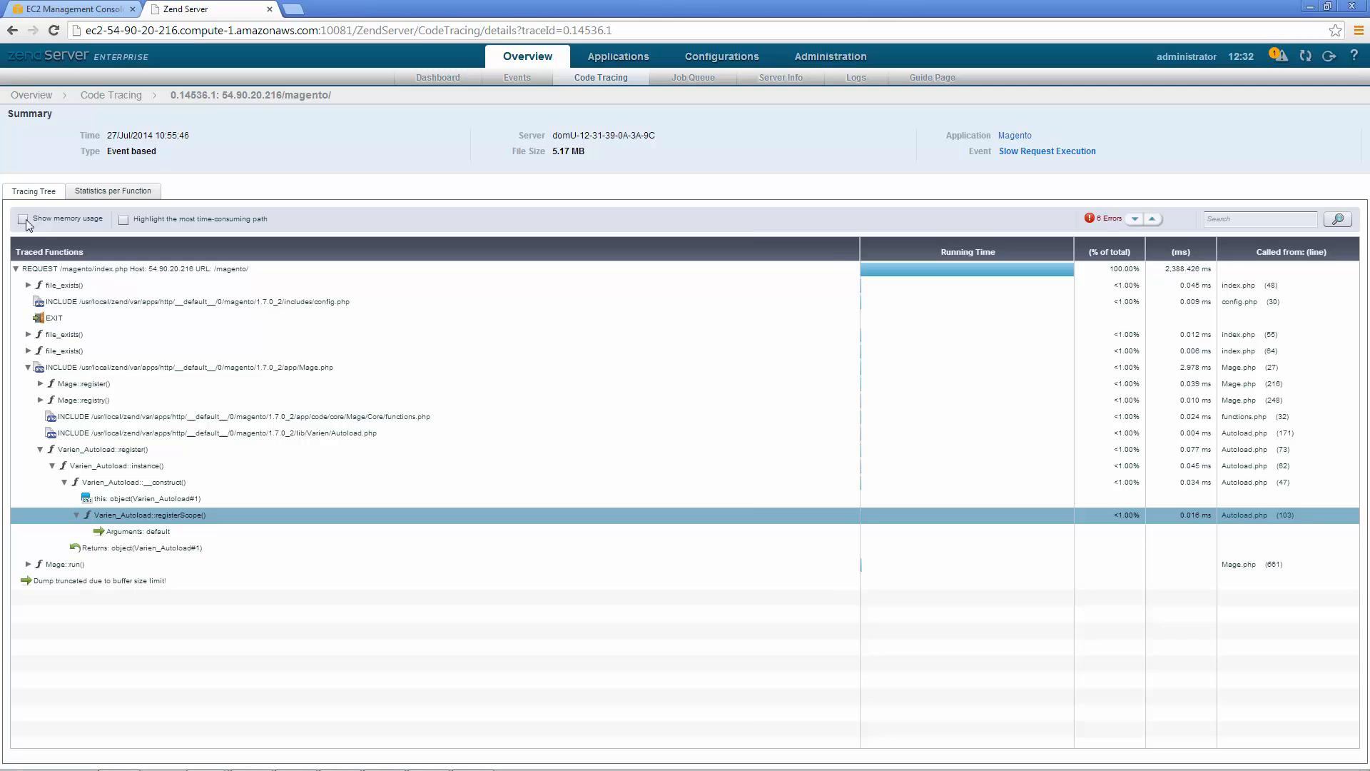
- Generate an Enterprise CloudFormation template for 2–6 Standard XL RHEL nodes and deploy it on AWS
click(21, 218)
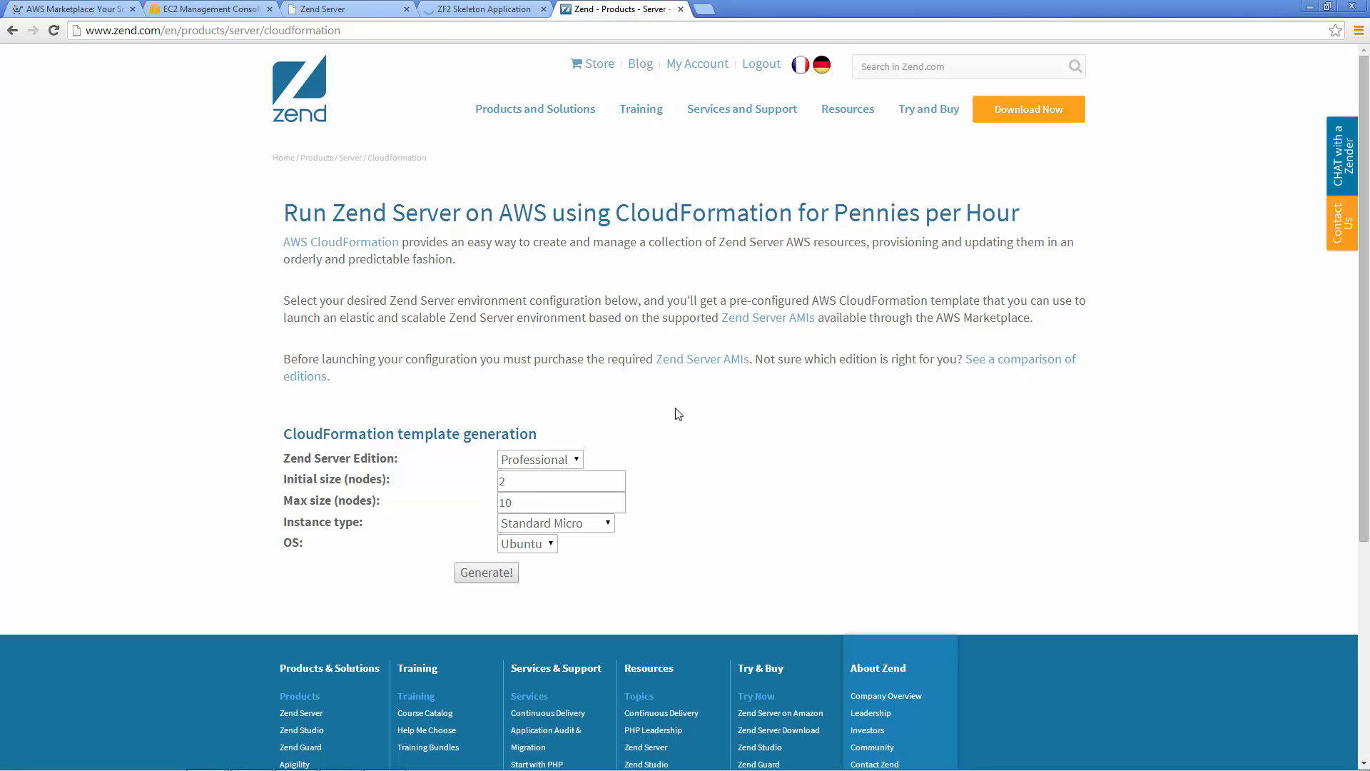
click(539, 459)
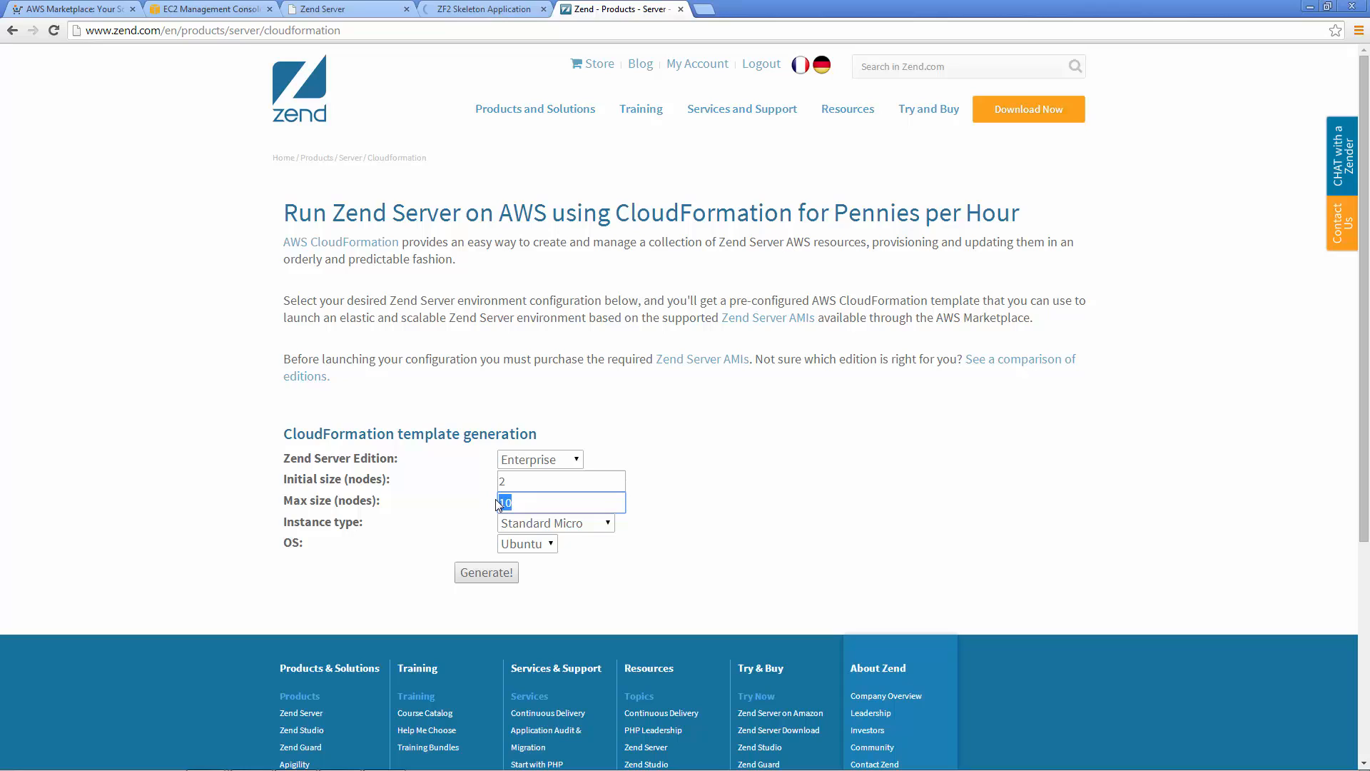
text(6)
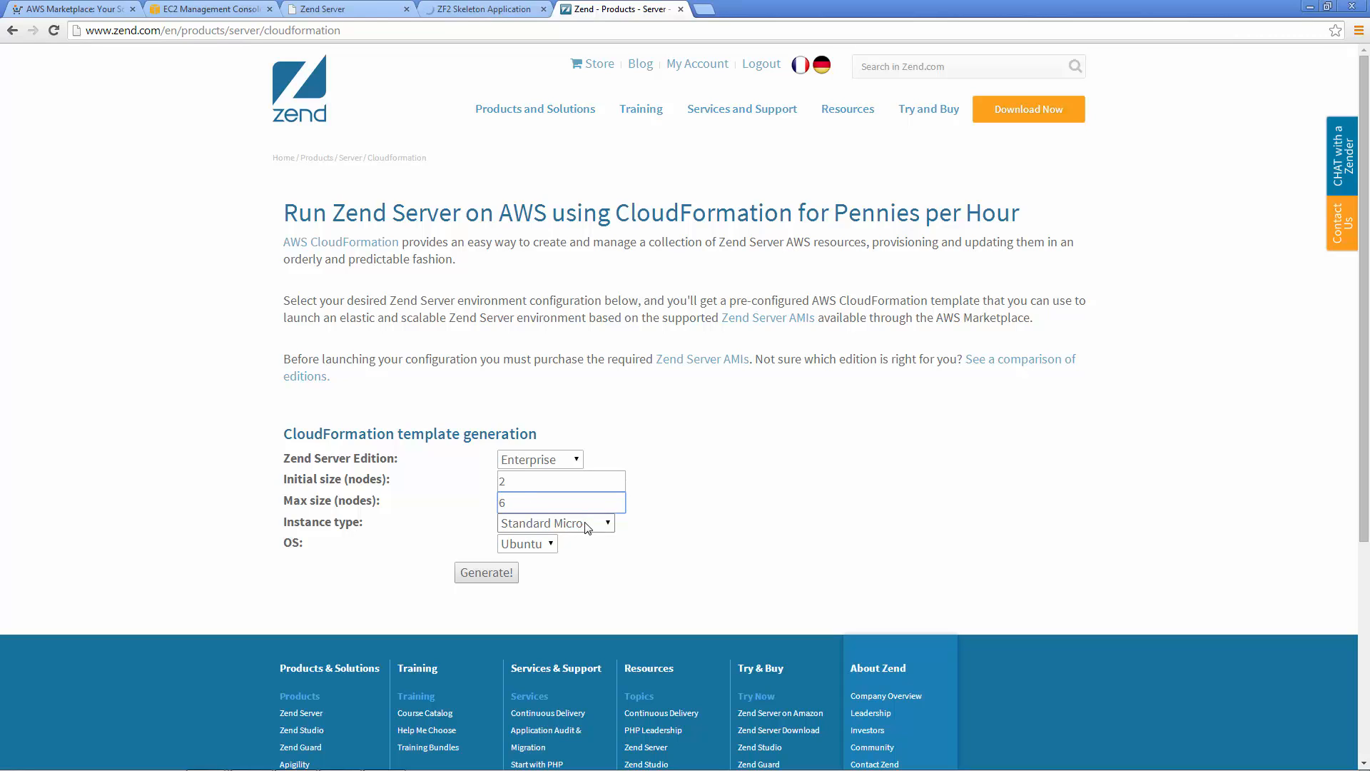
click(555, 524)
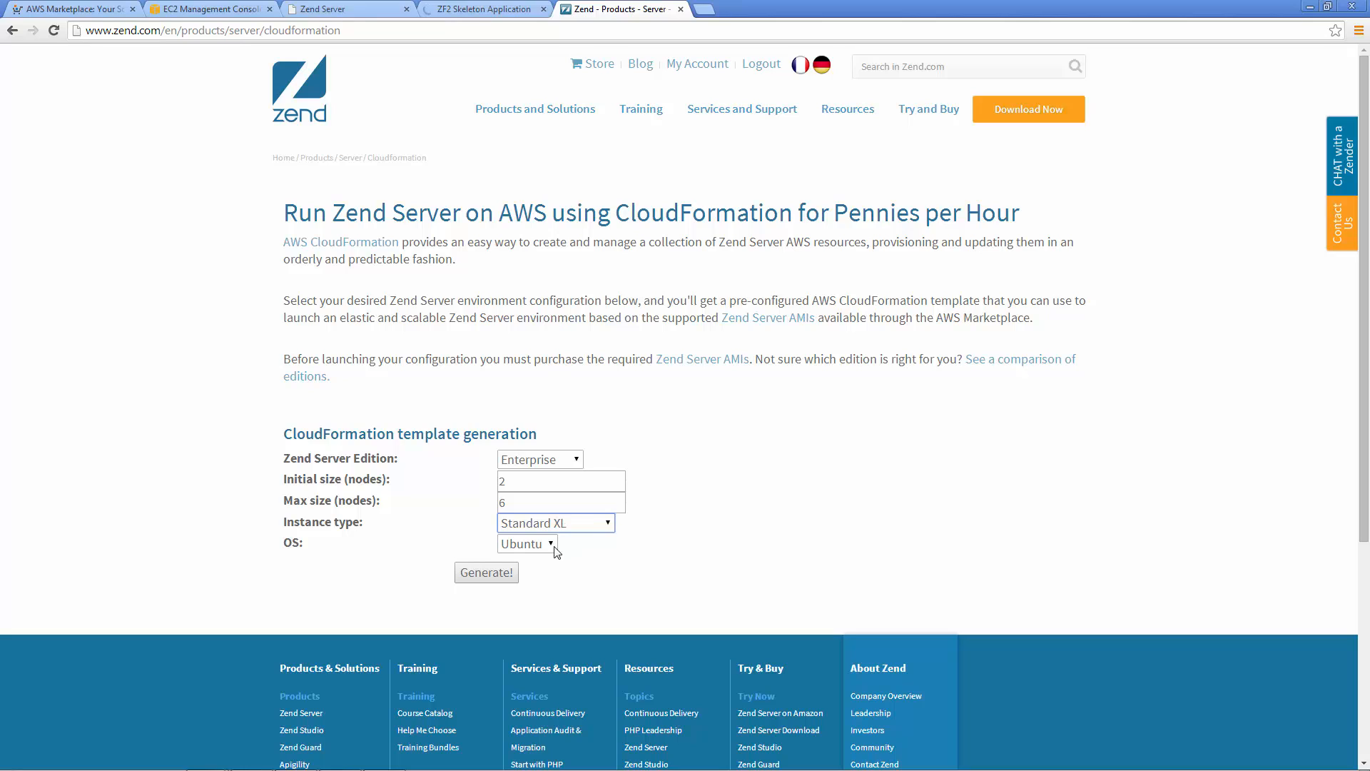
click(527, 543)
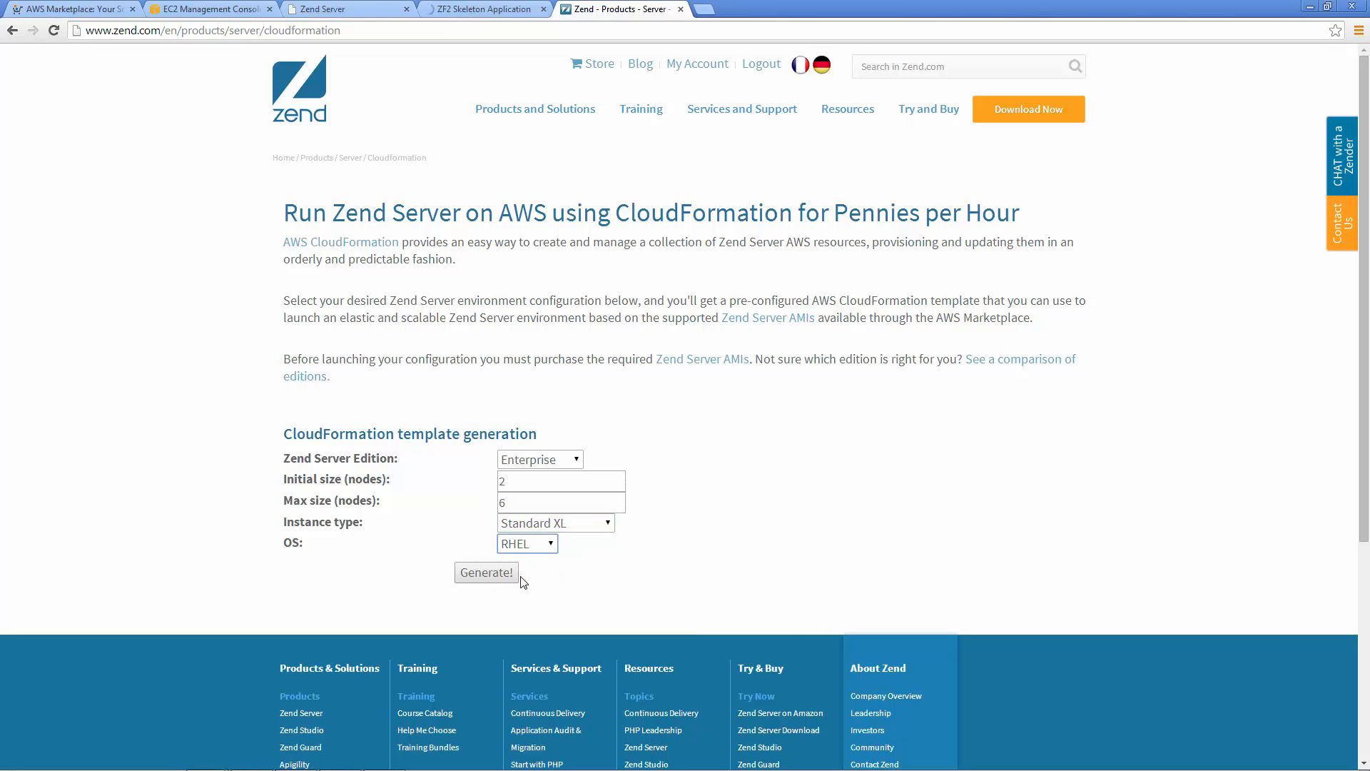
click(486, 572)
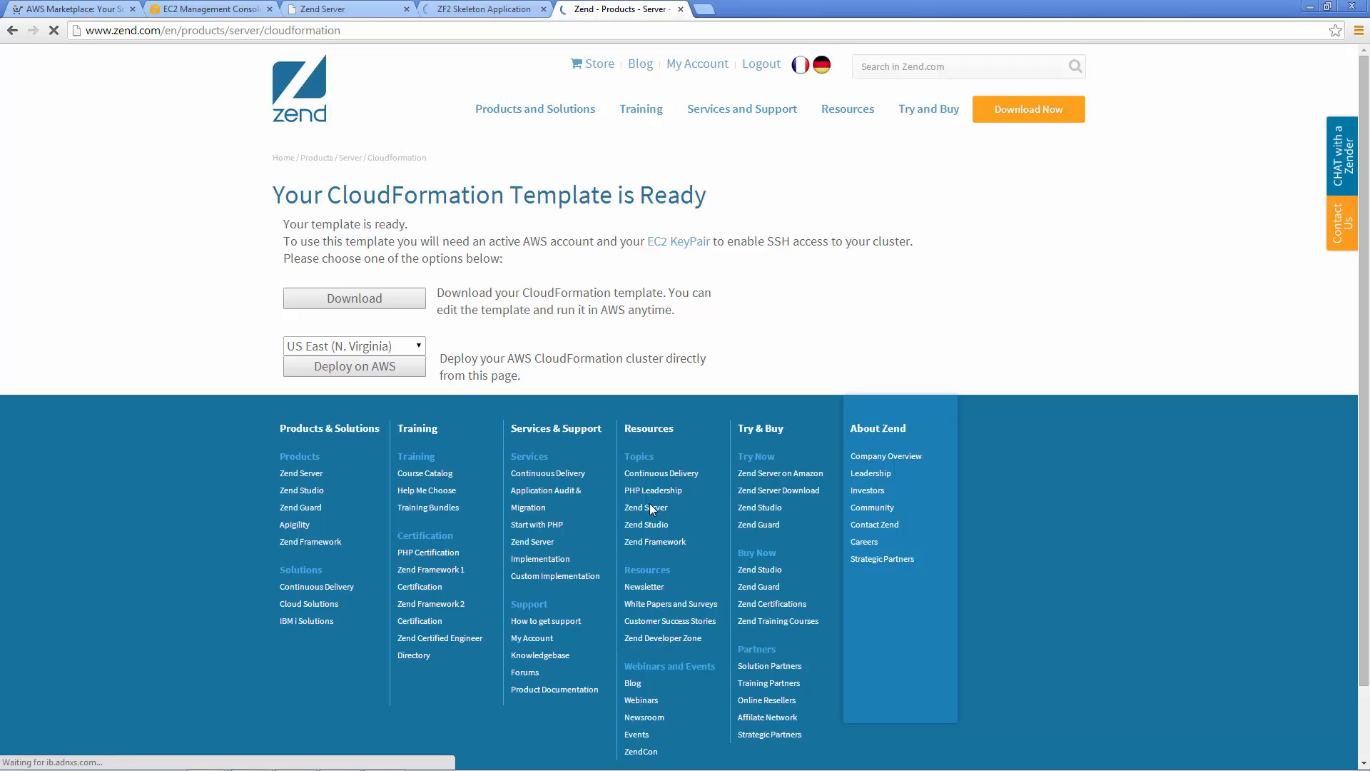
click(354, 366)
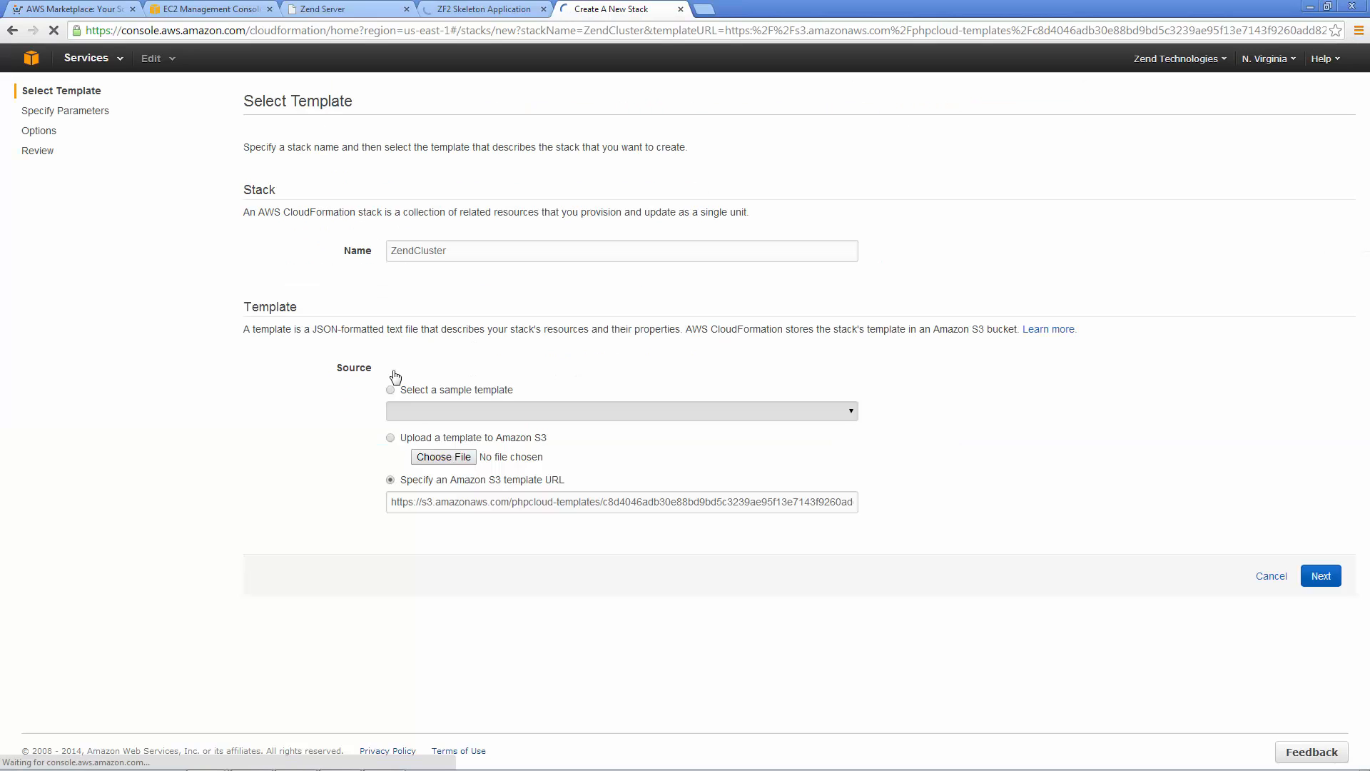
- Leave the ZendCluster new-stack page for the AWS Marketplace home page
click(57, 10)
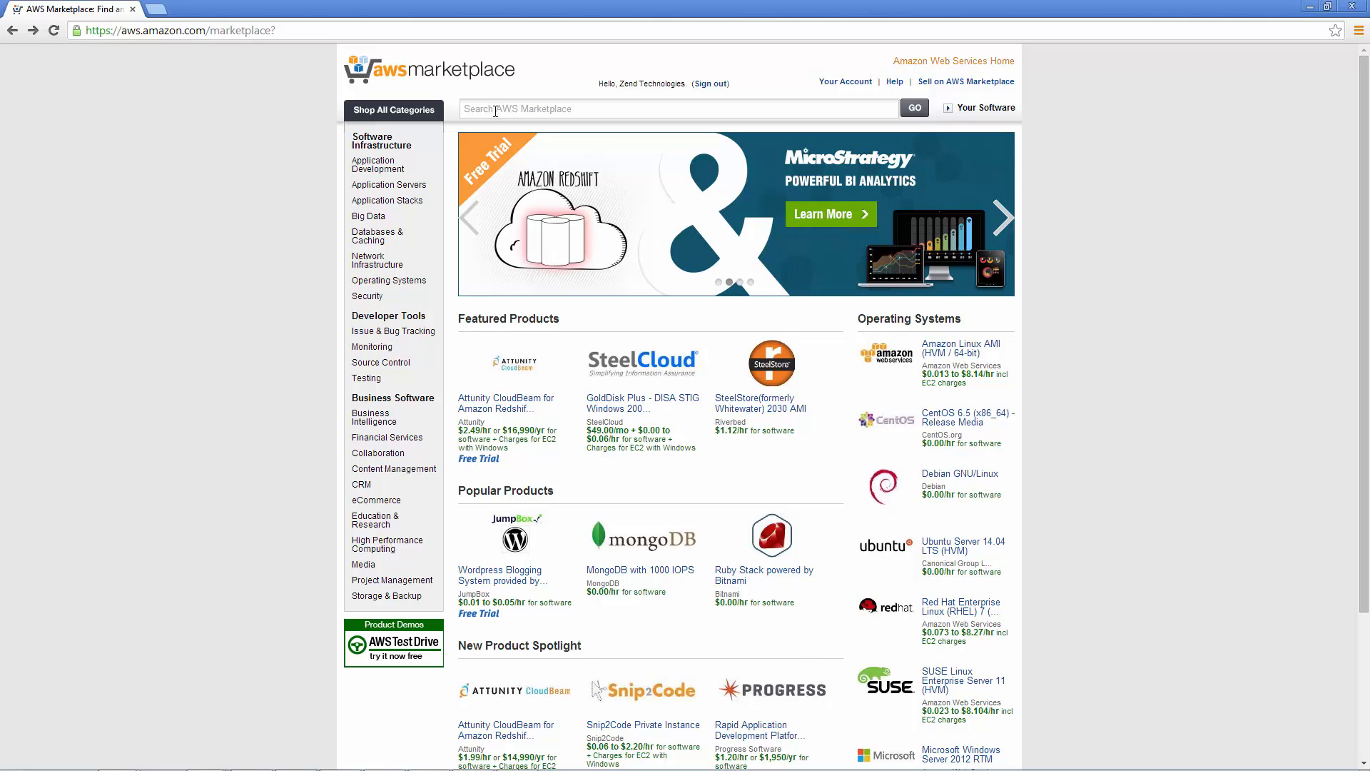
- Search Marketplace for 'zend server' and go to page 2 of the 14 results
text(zend server)
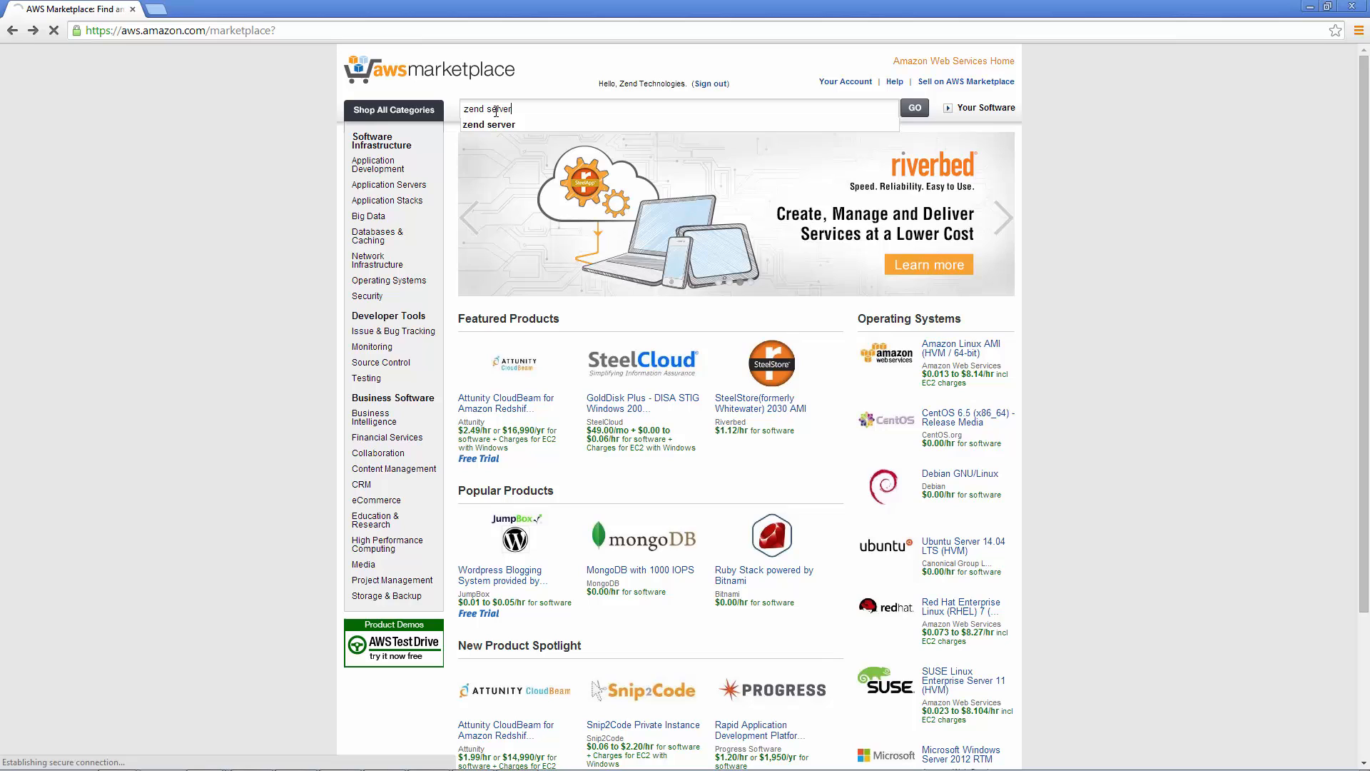
click(915, 107)
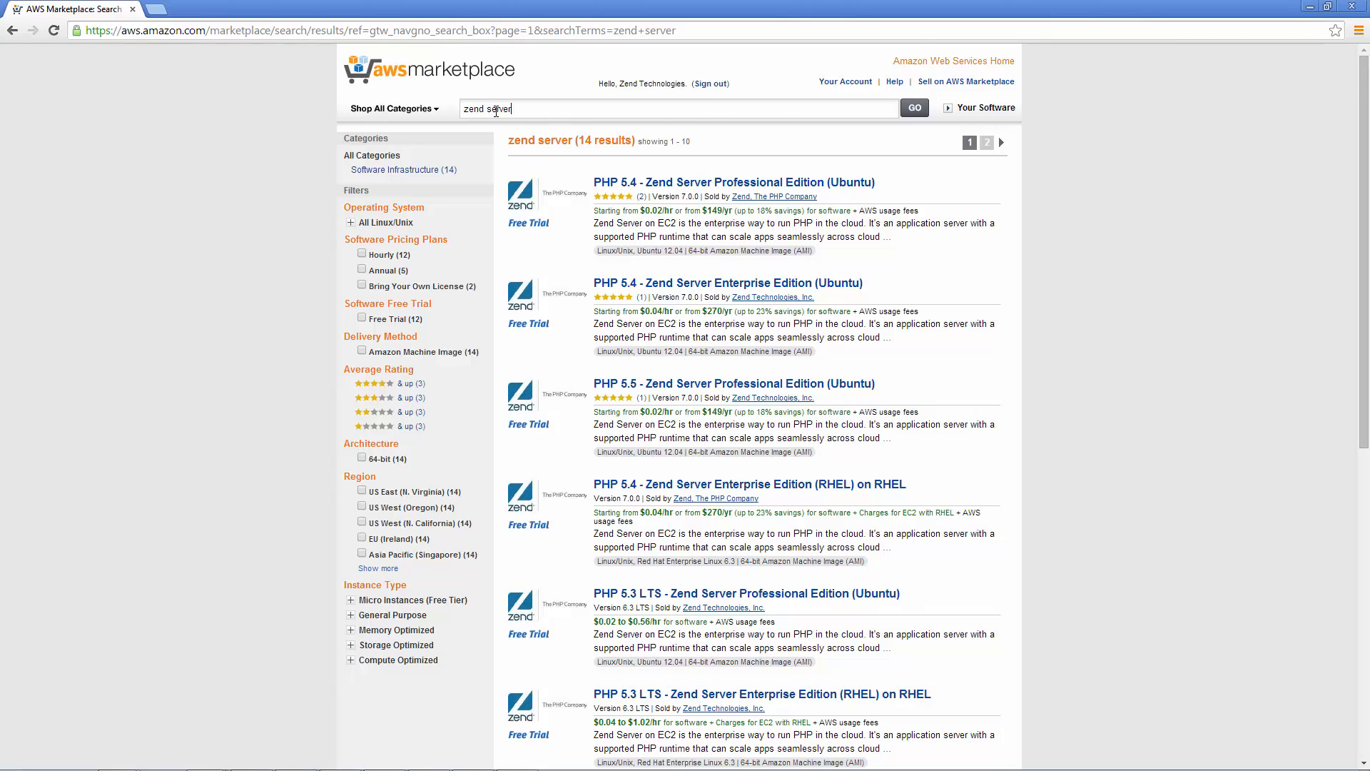
scroll(down, 3)
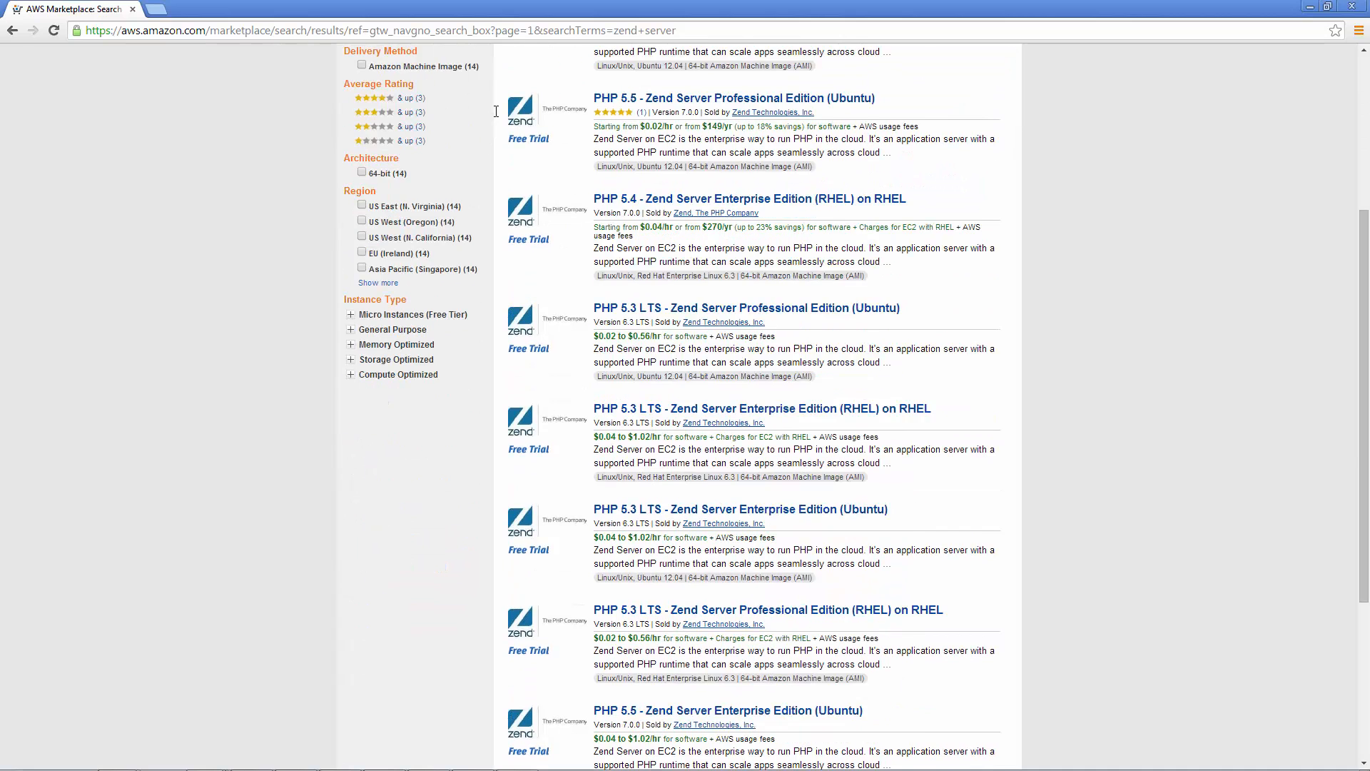
scroll(down, 3)
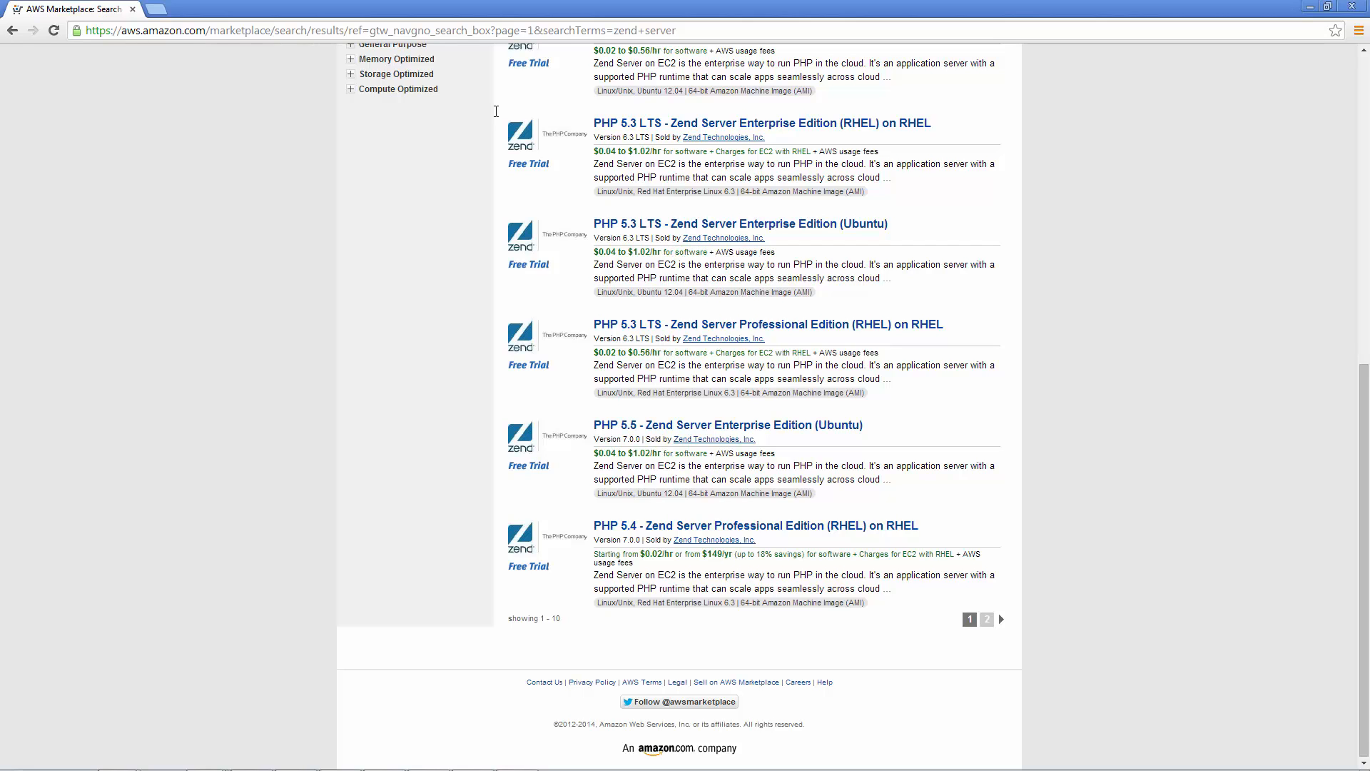
click(987, 620)
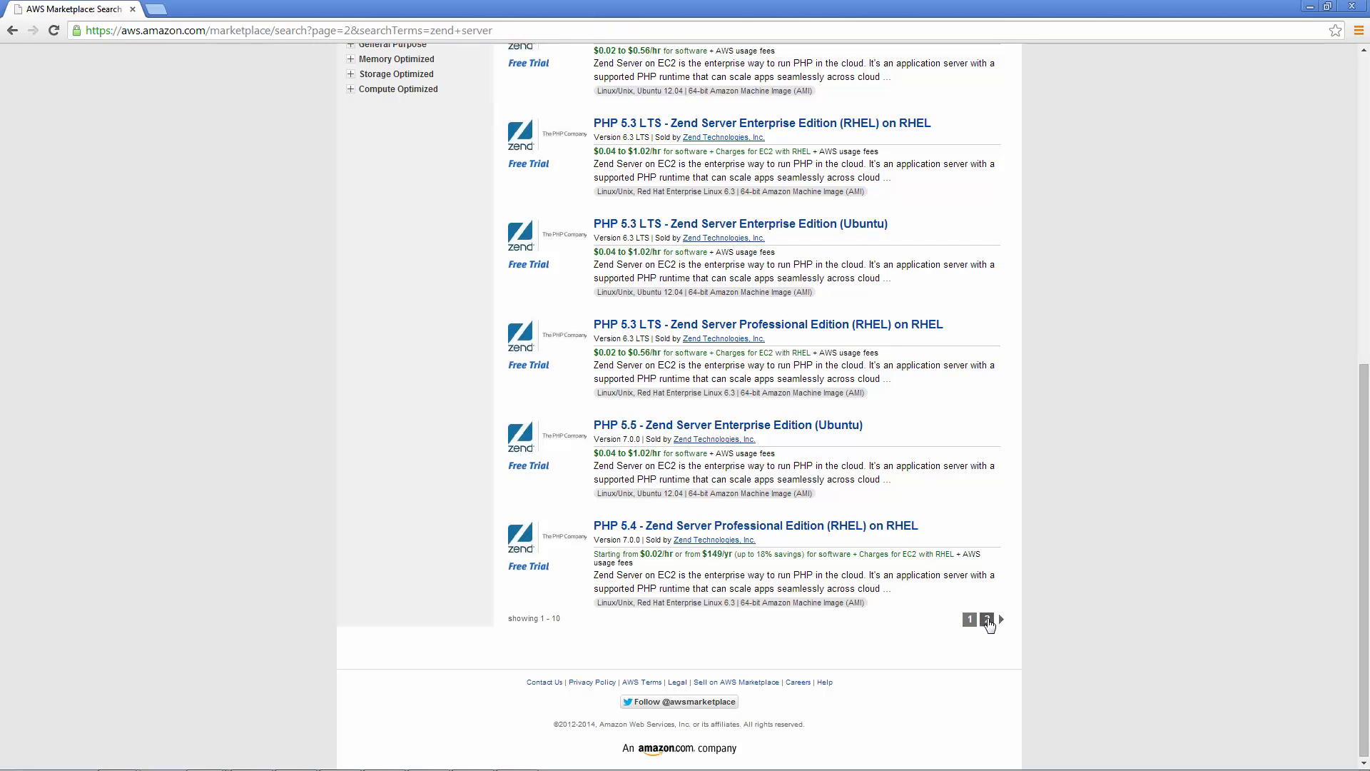
click(986, 620)
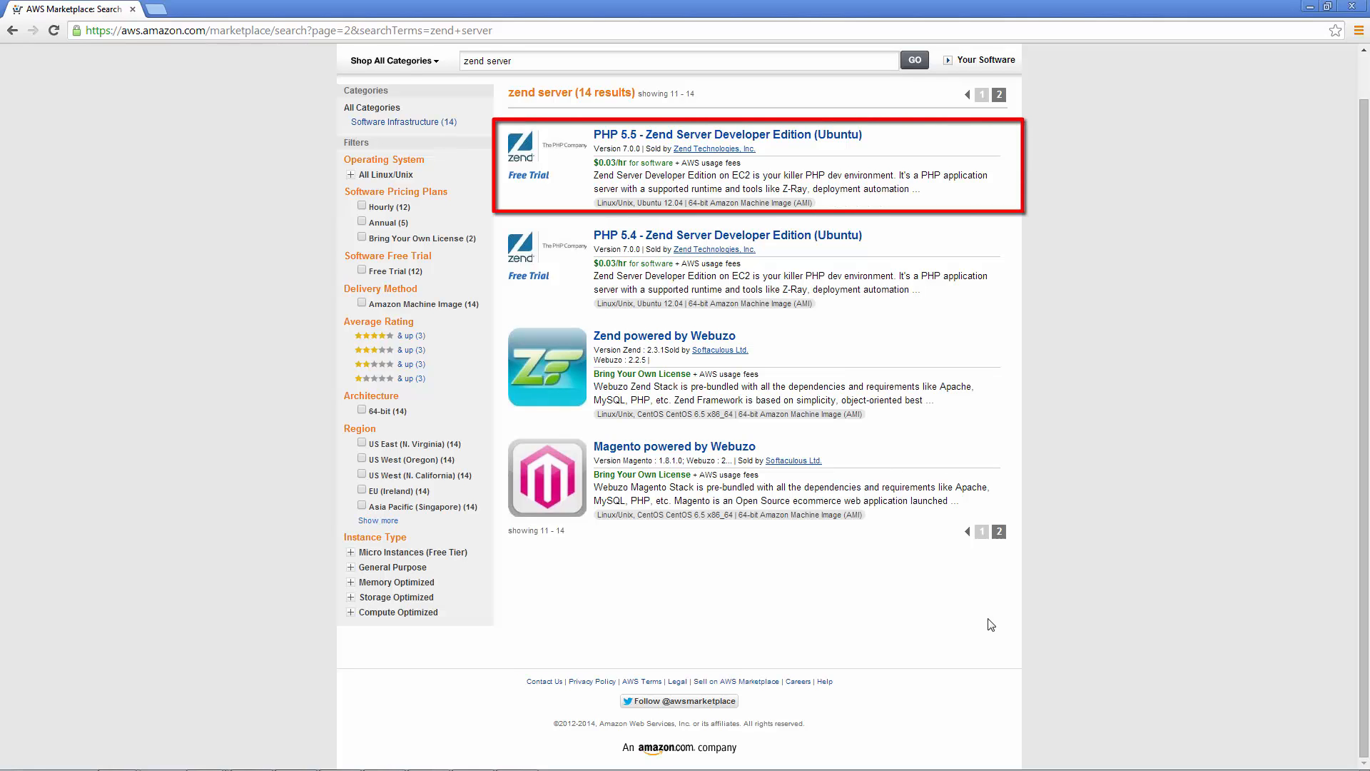
mouse_move(737, 144)
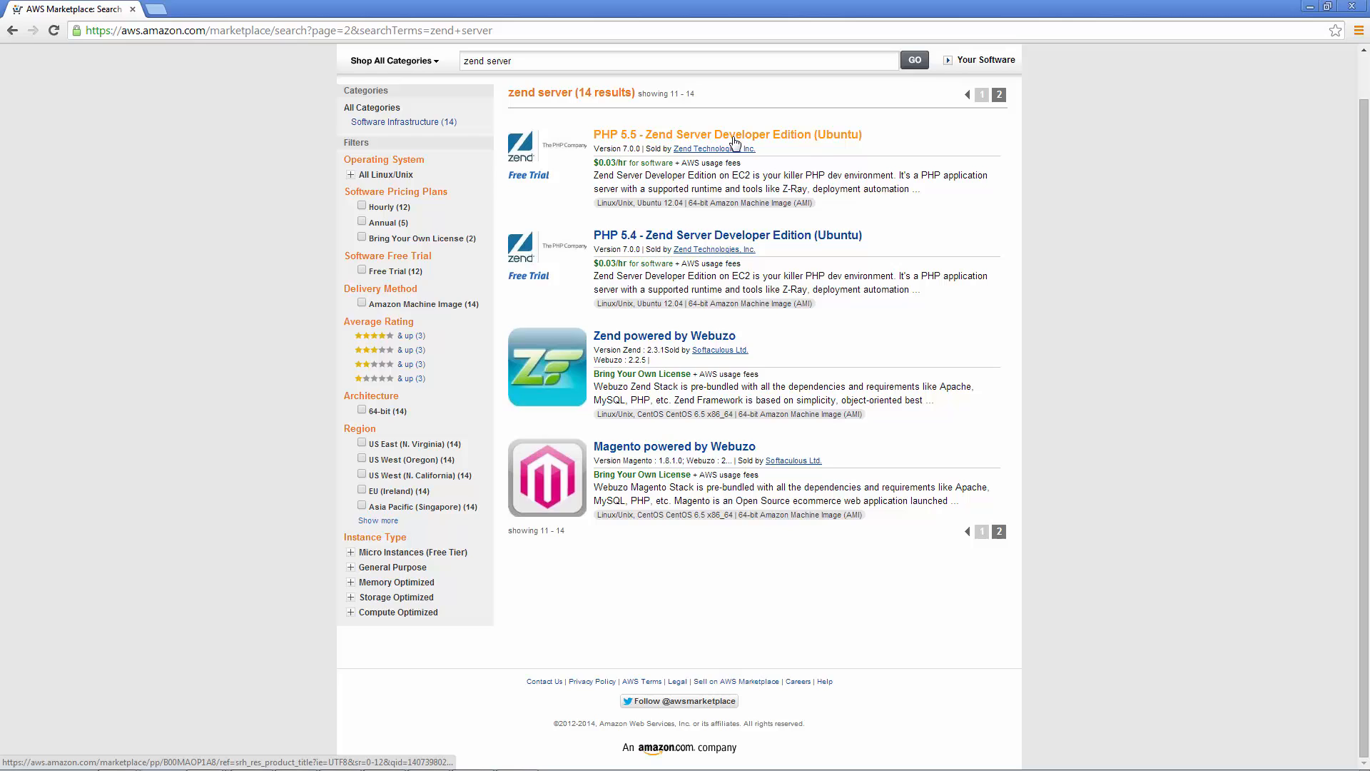
- Open the PHP 5.5 Zend Server Developer Edition (Ubuntu) listing and review its trial and pricing
click(726, 134)
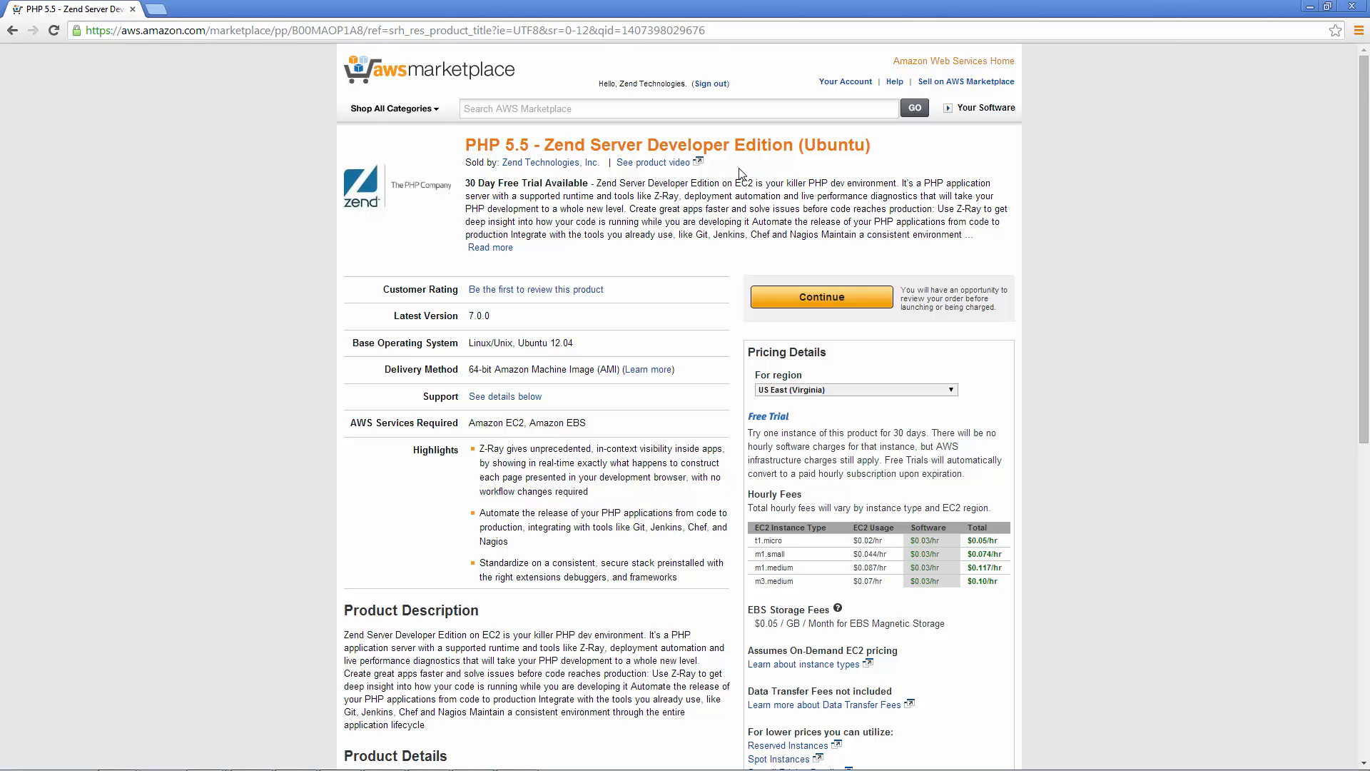
scroll(down, 3)
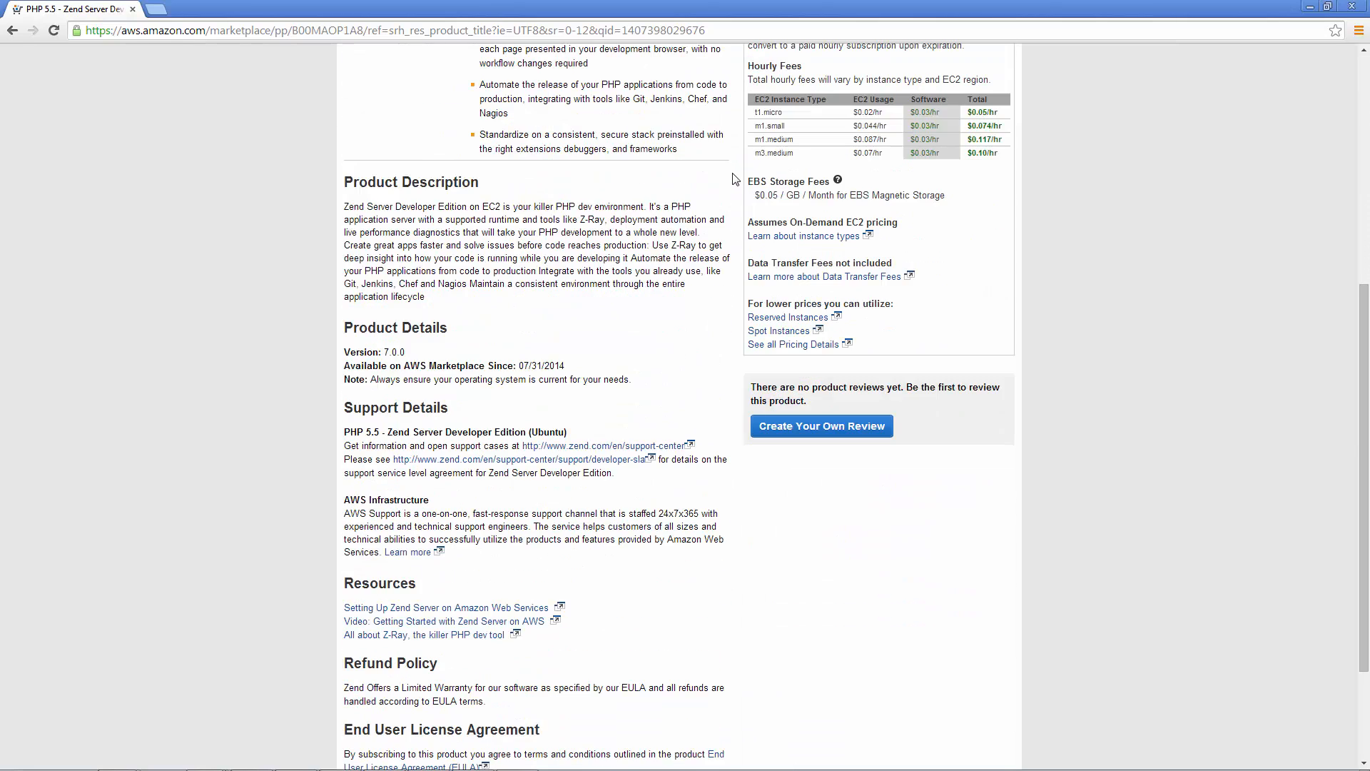
scroll(down, 3)
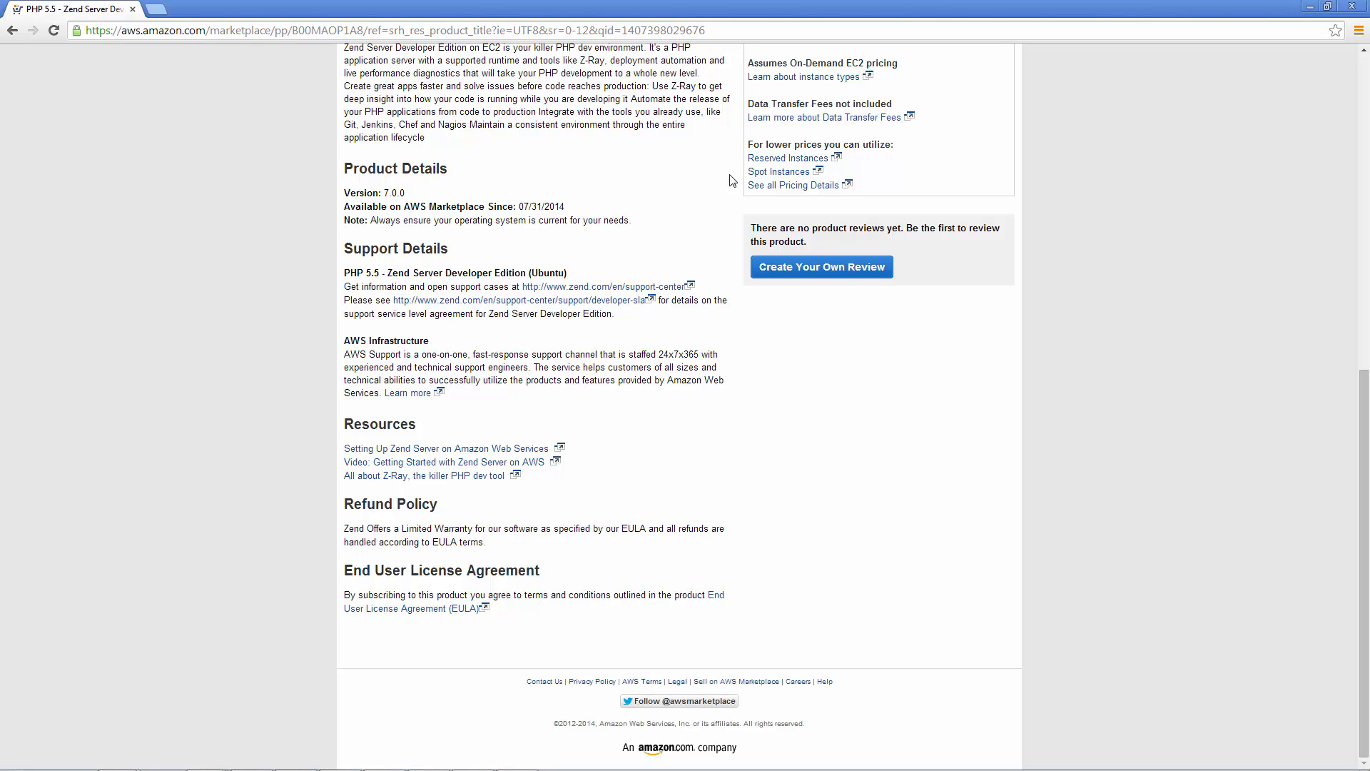
scroll(up, 3)
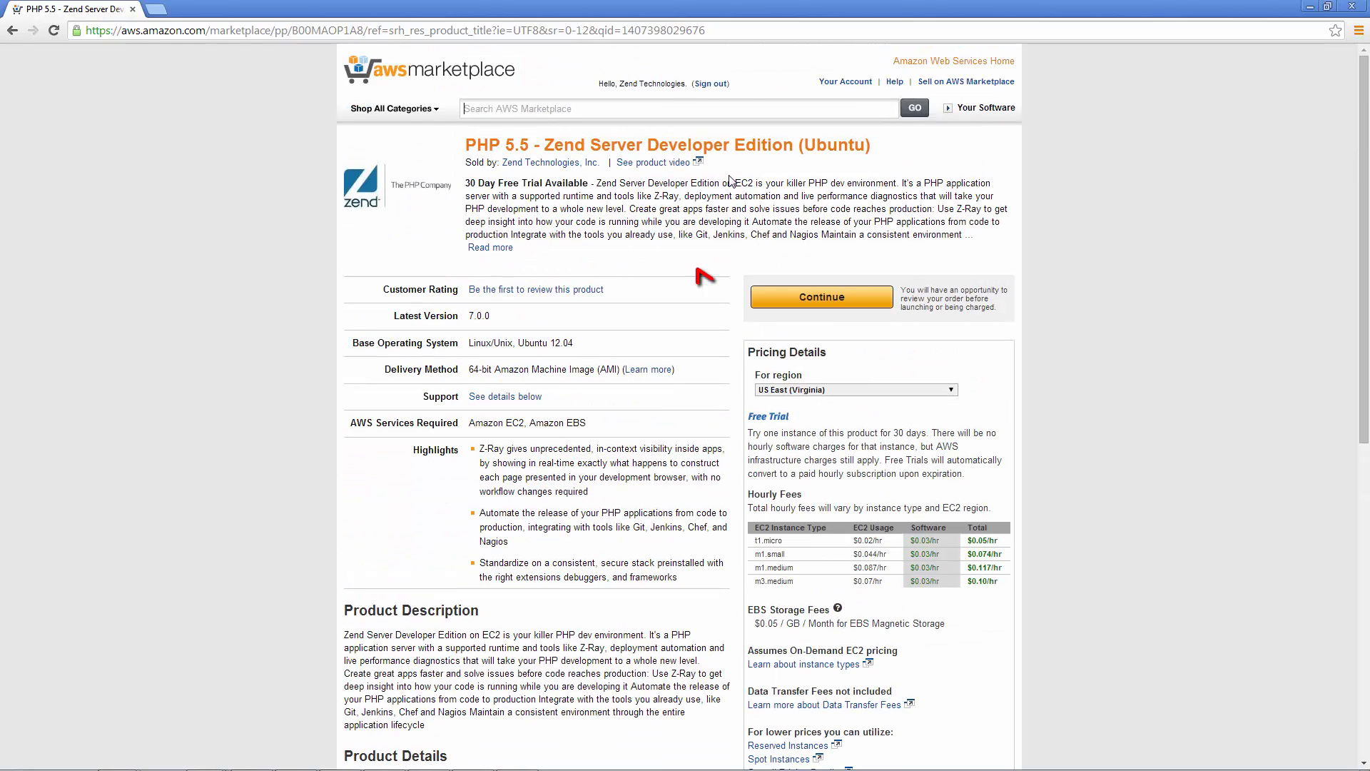
- Continue to the 1-Click Launch options and keep US East (Virginia) as the region
click(821, 297)
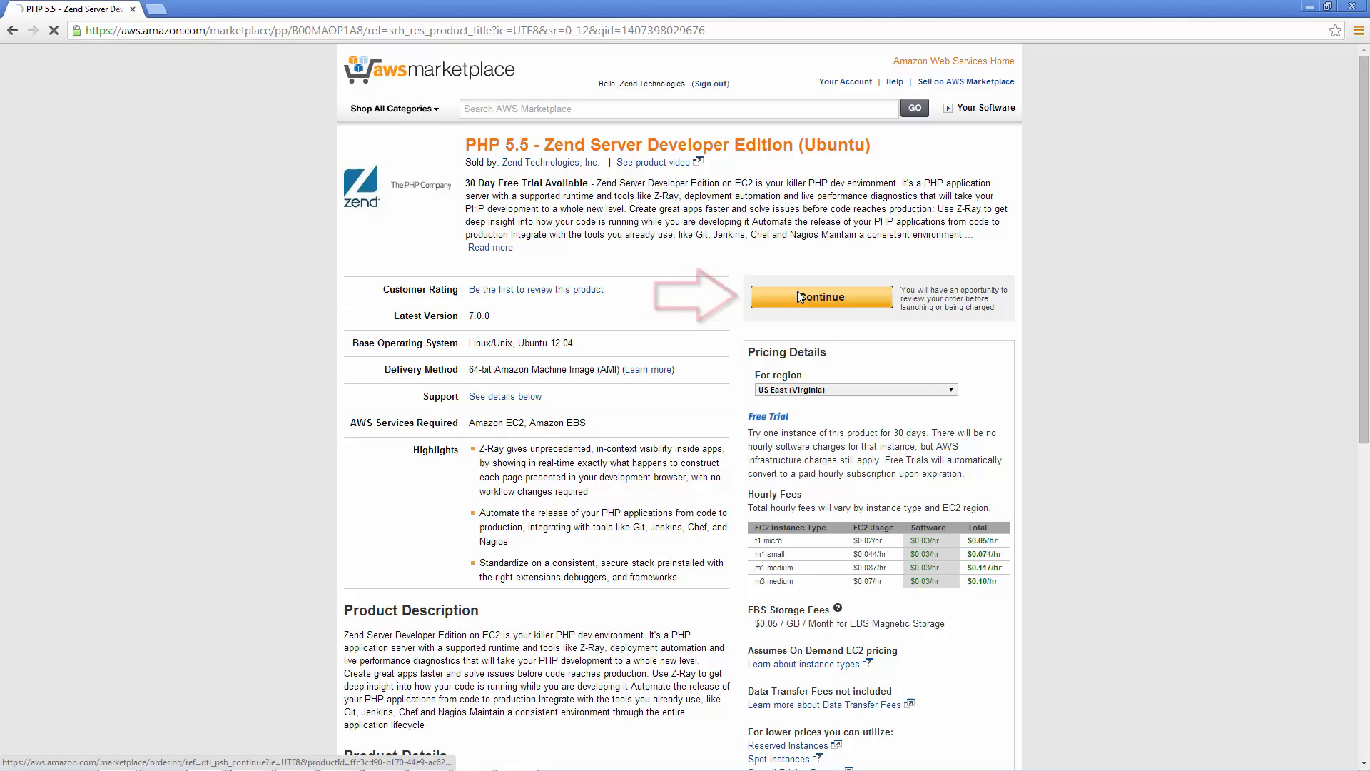
click(822, 297)
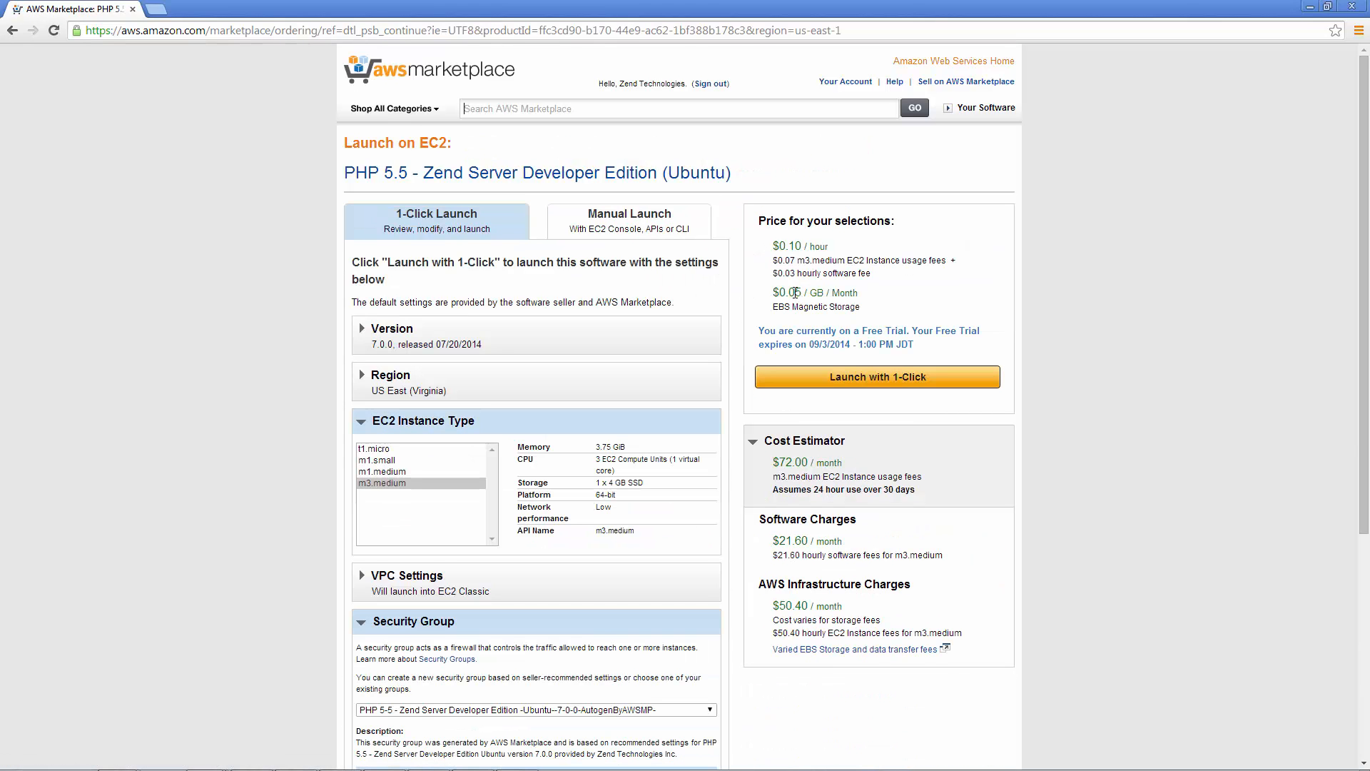
click(391, 375)
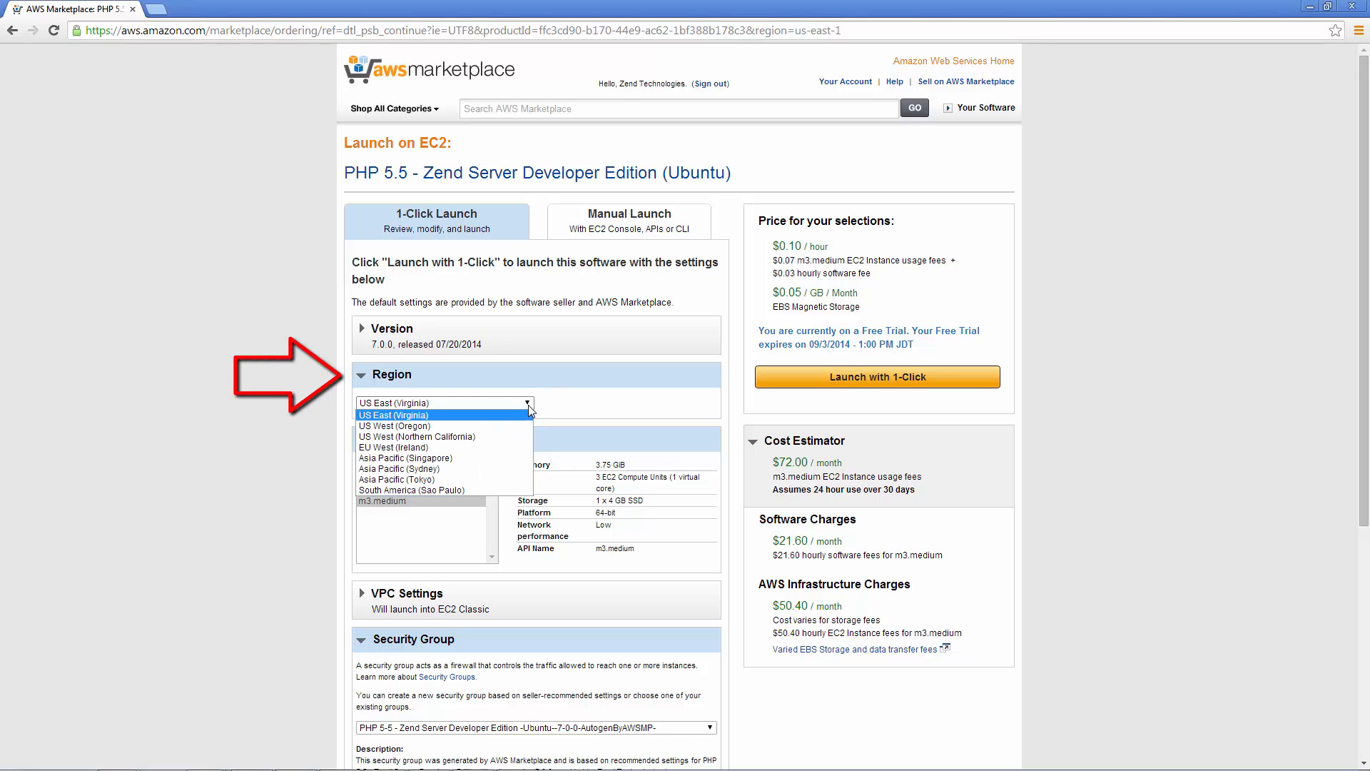
click(394, 415)
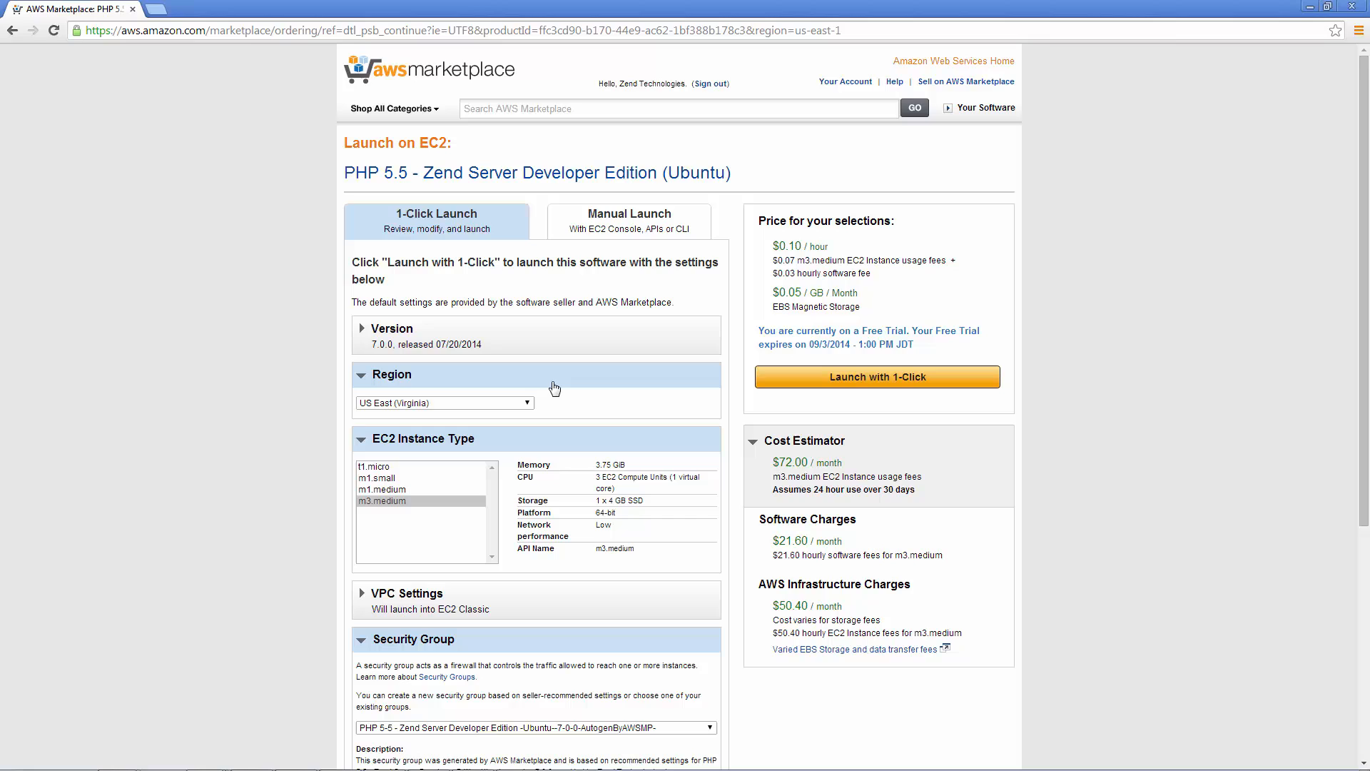
click(392, 375)
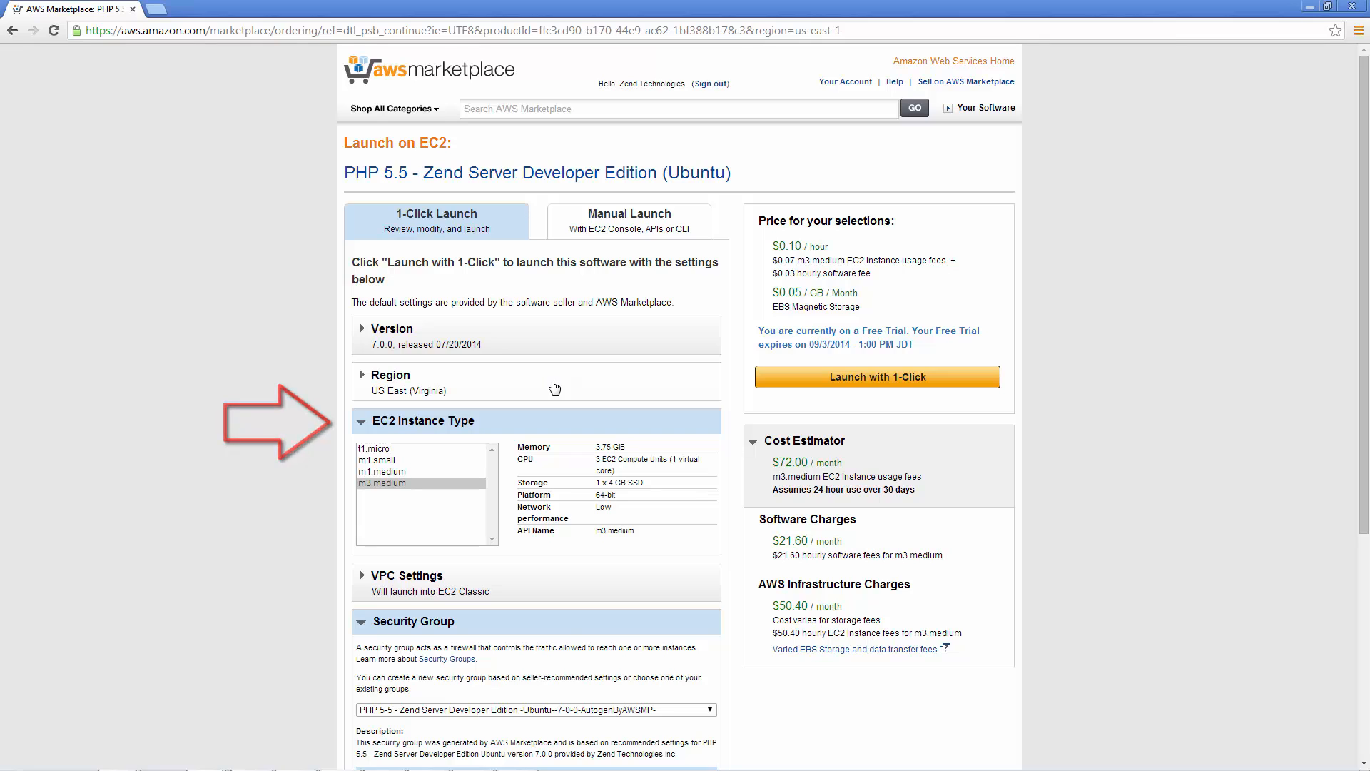
- Select the existing key pair Daniel for the instance
scroll(down, 3)
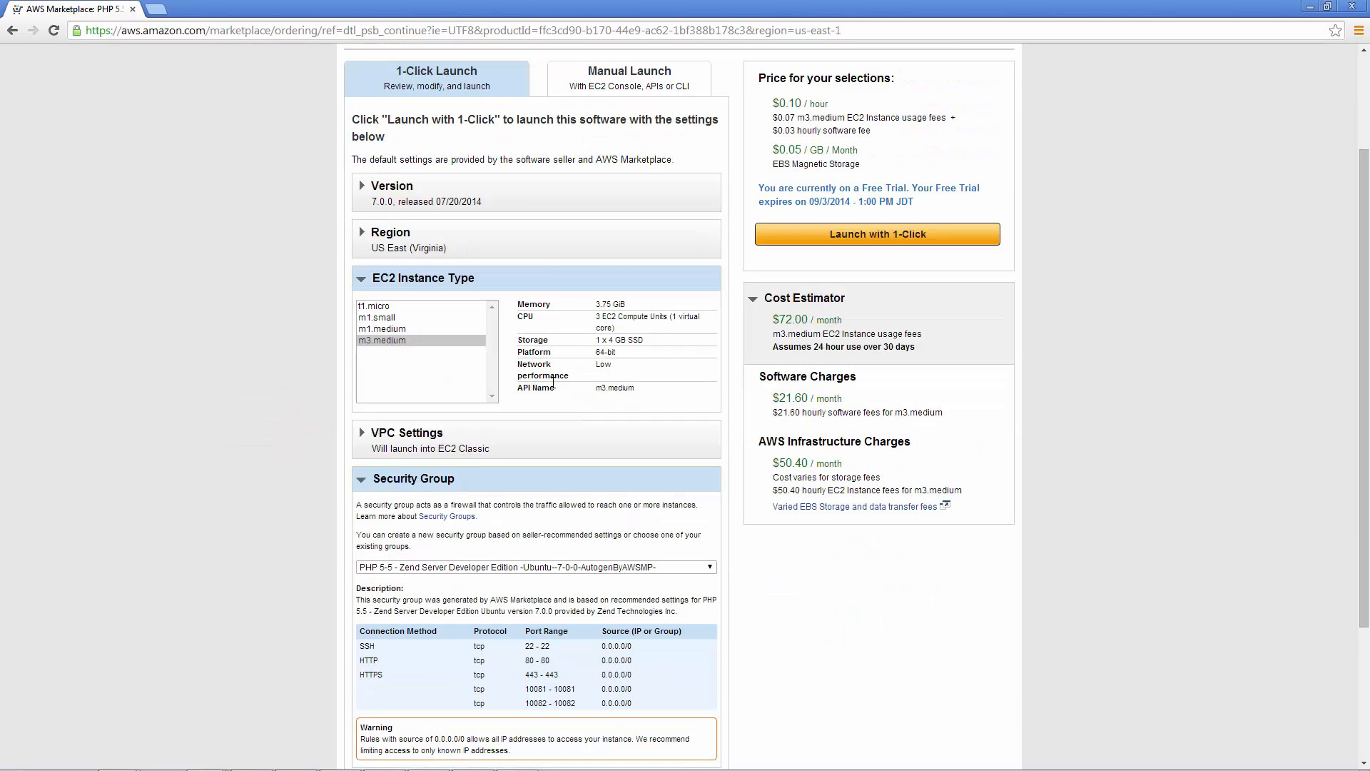
scroll(down, 3)
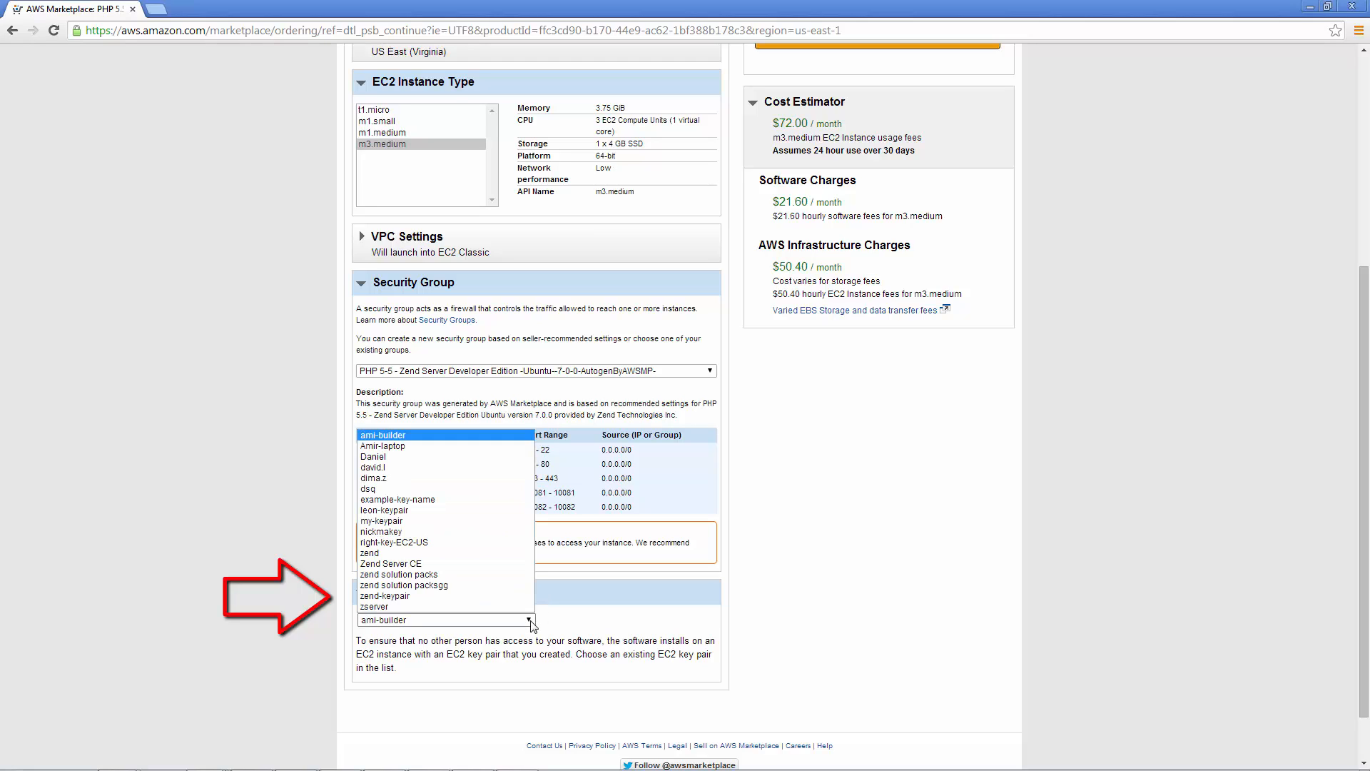
click(374, 456)
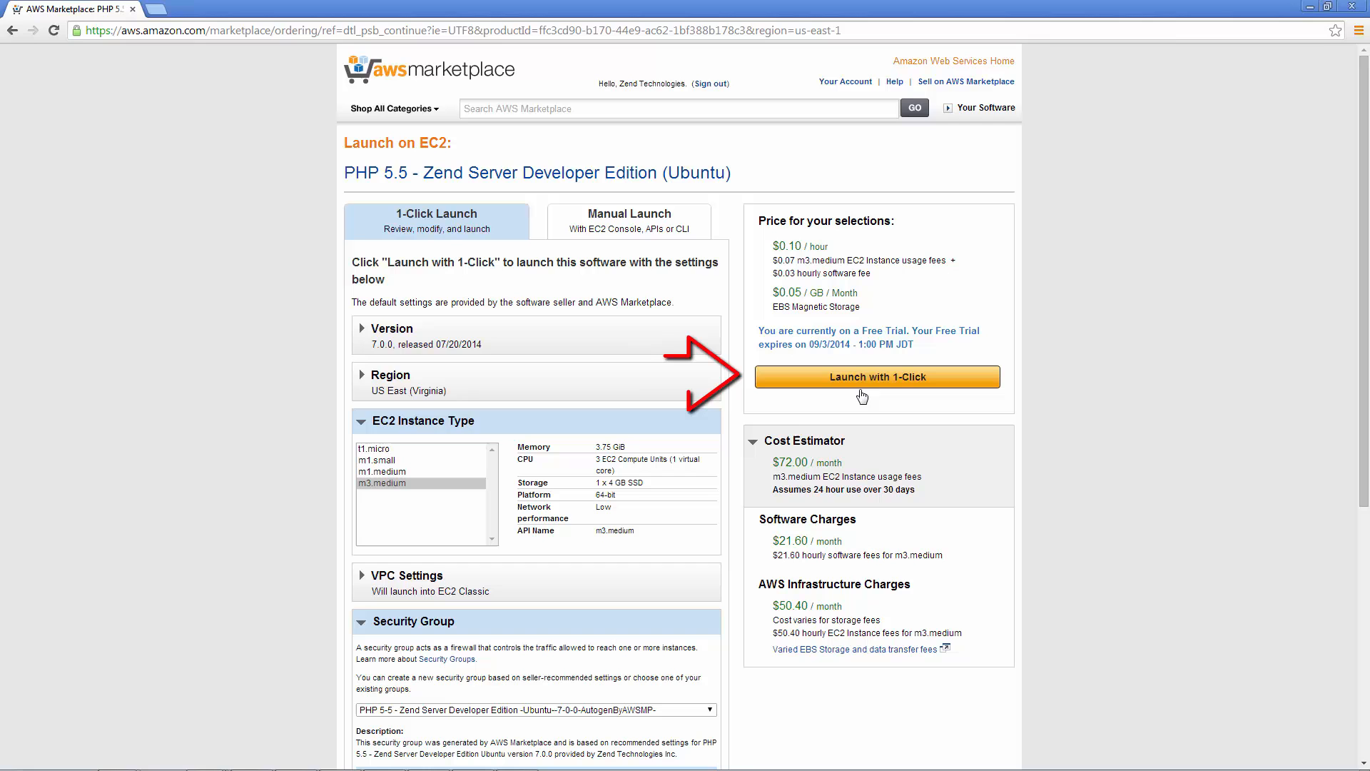
- Launch the Developer Edition with 1-Click and open the EC2 Management Console
click(878, 376)
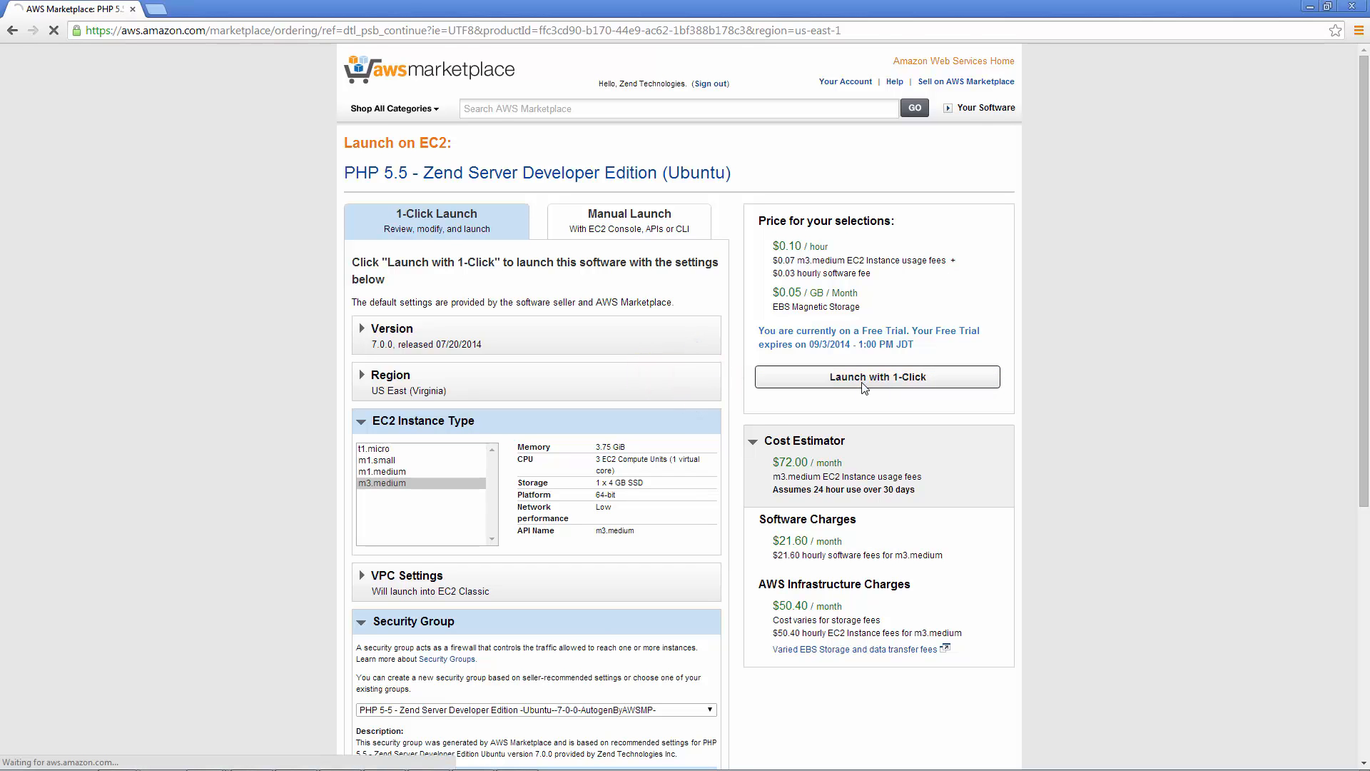
click(878, 377)
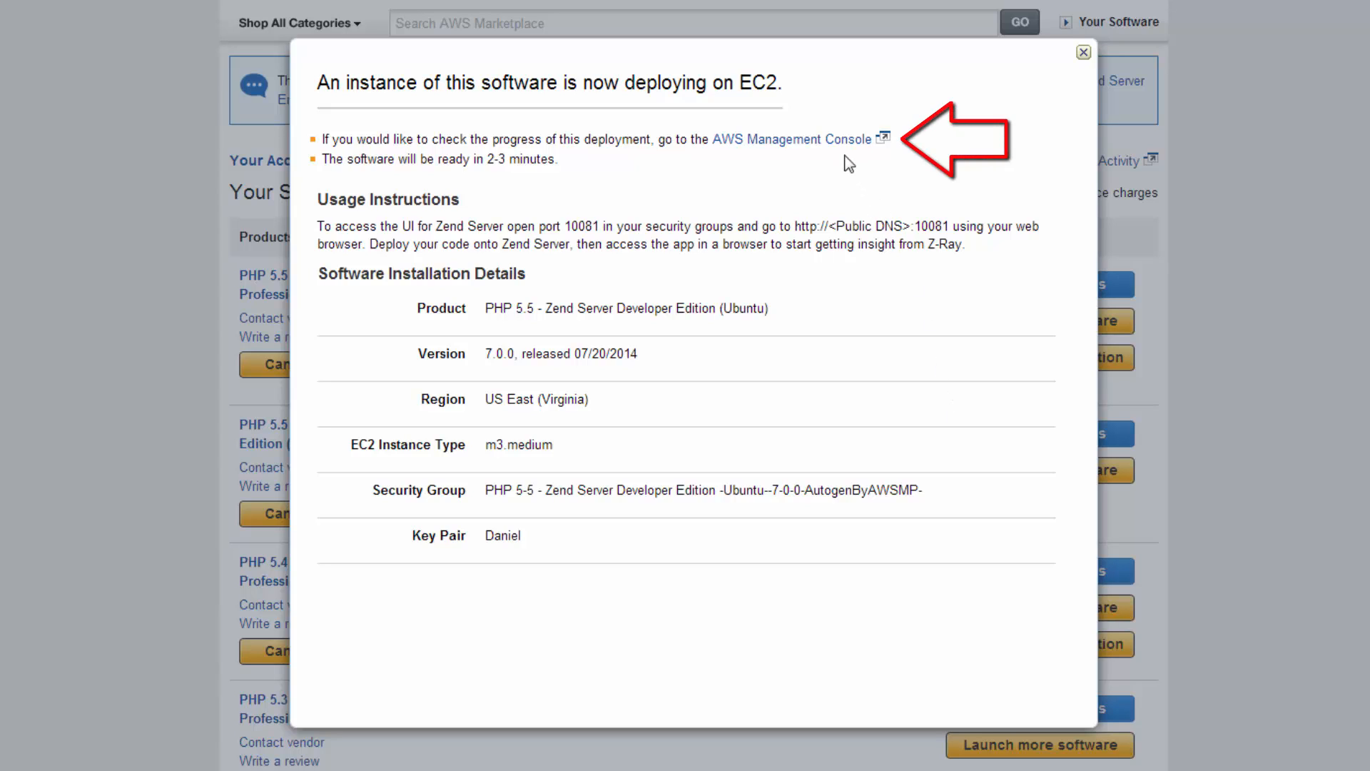
click(788, 139)
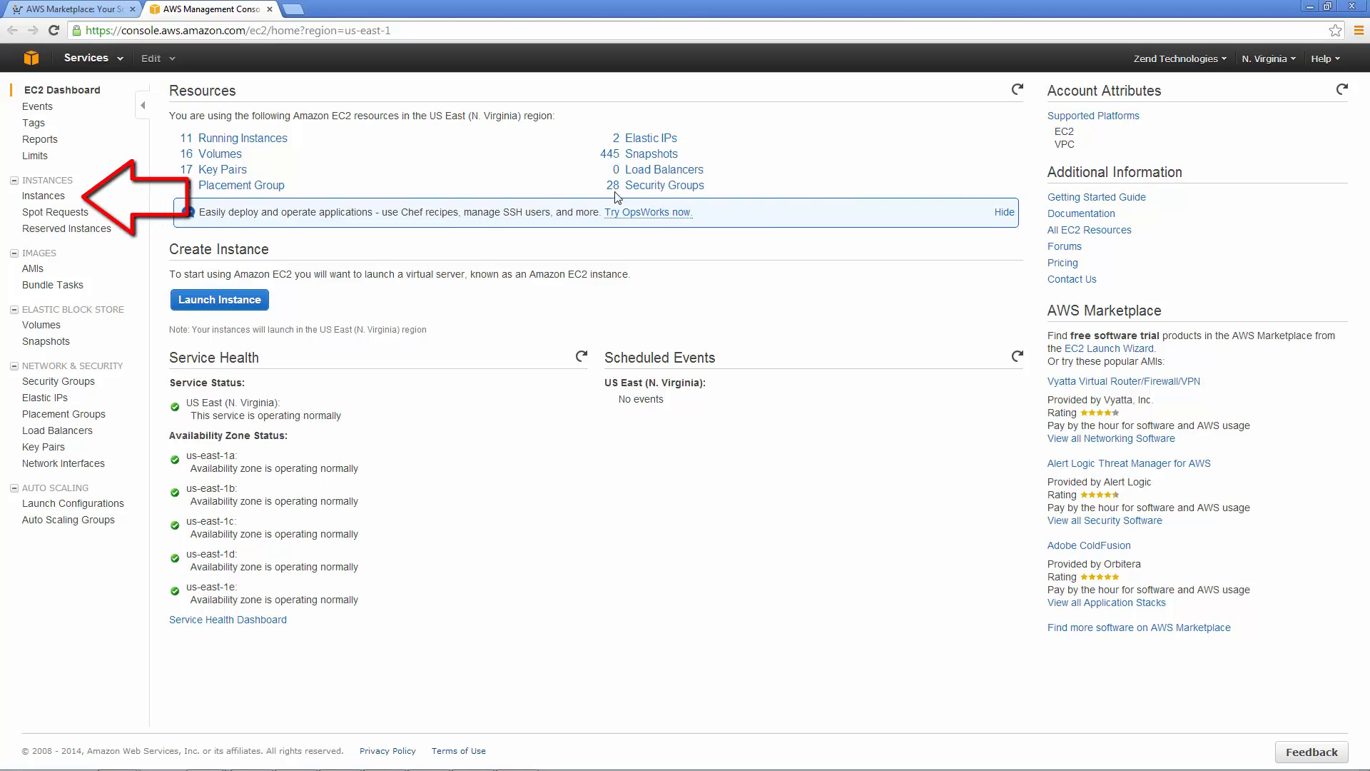
- List EC2 instances and copy the new m3.medium instance's public DNS address
click(43, 196)
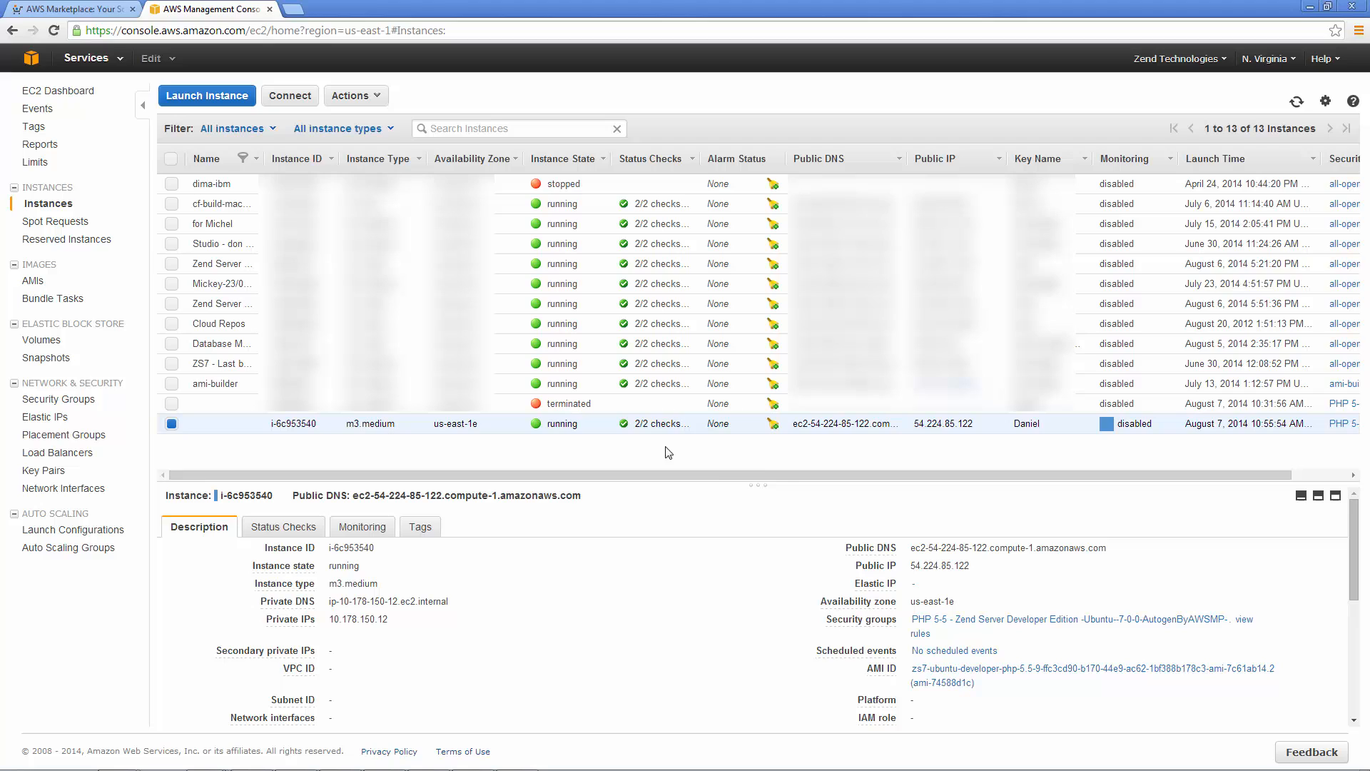
double_click(941, 548)
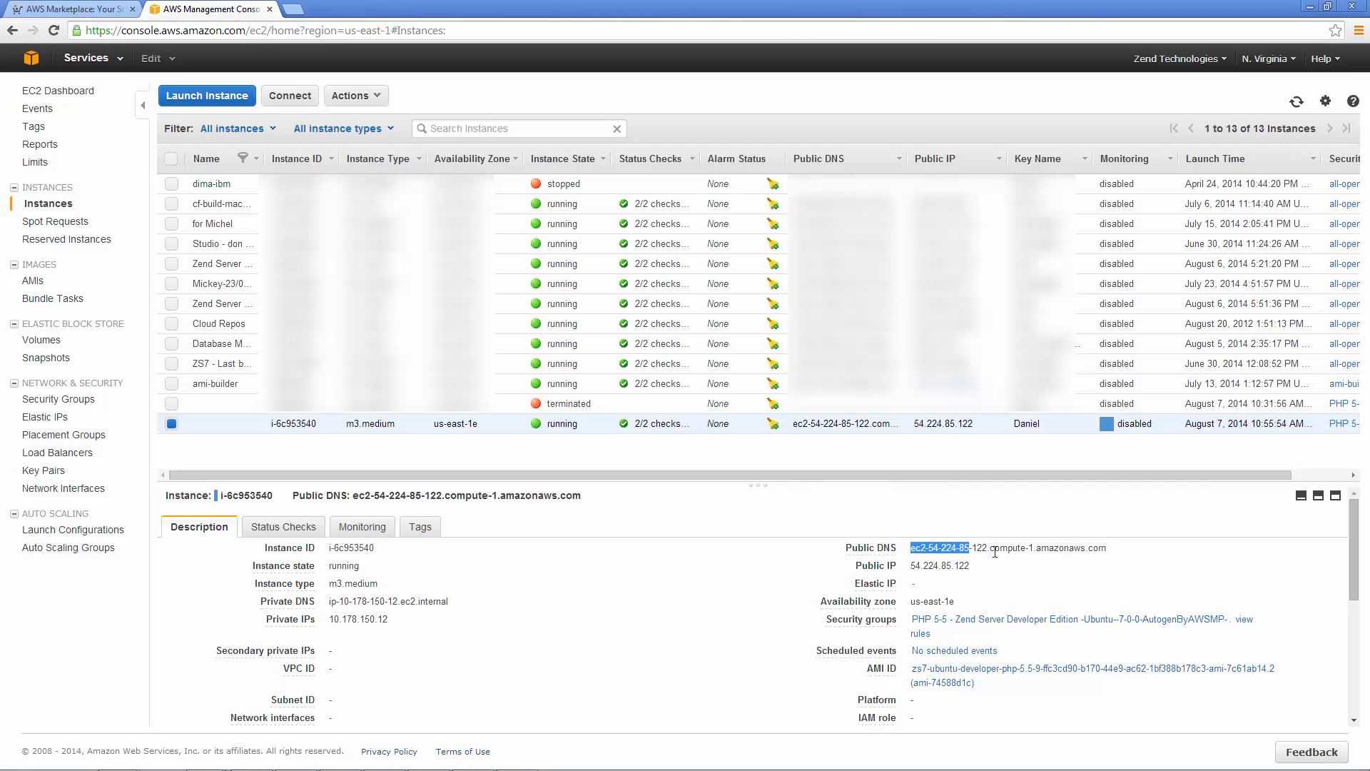
drag(911, 547, 1106, 547)
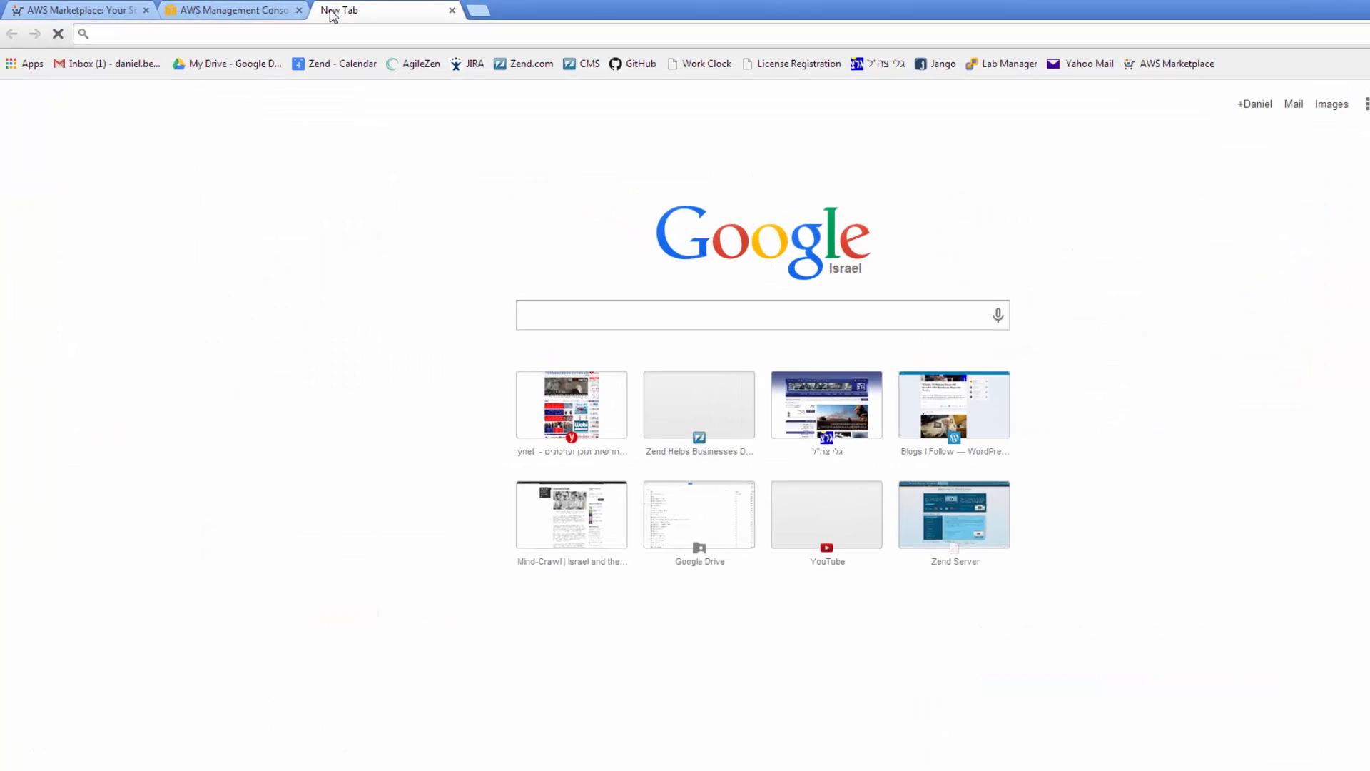
- Open ec2-54-224-85-122.compute-1.amazonaws.com:10081 and log in as admin with the instance-ID password
text(ec2-54-224-85-122.compute-1.amazonaws.com:)
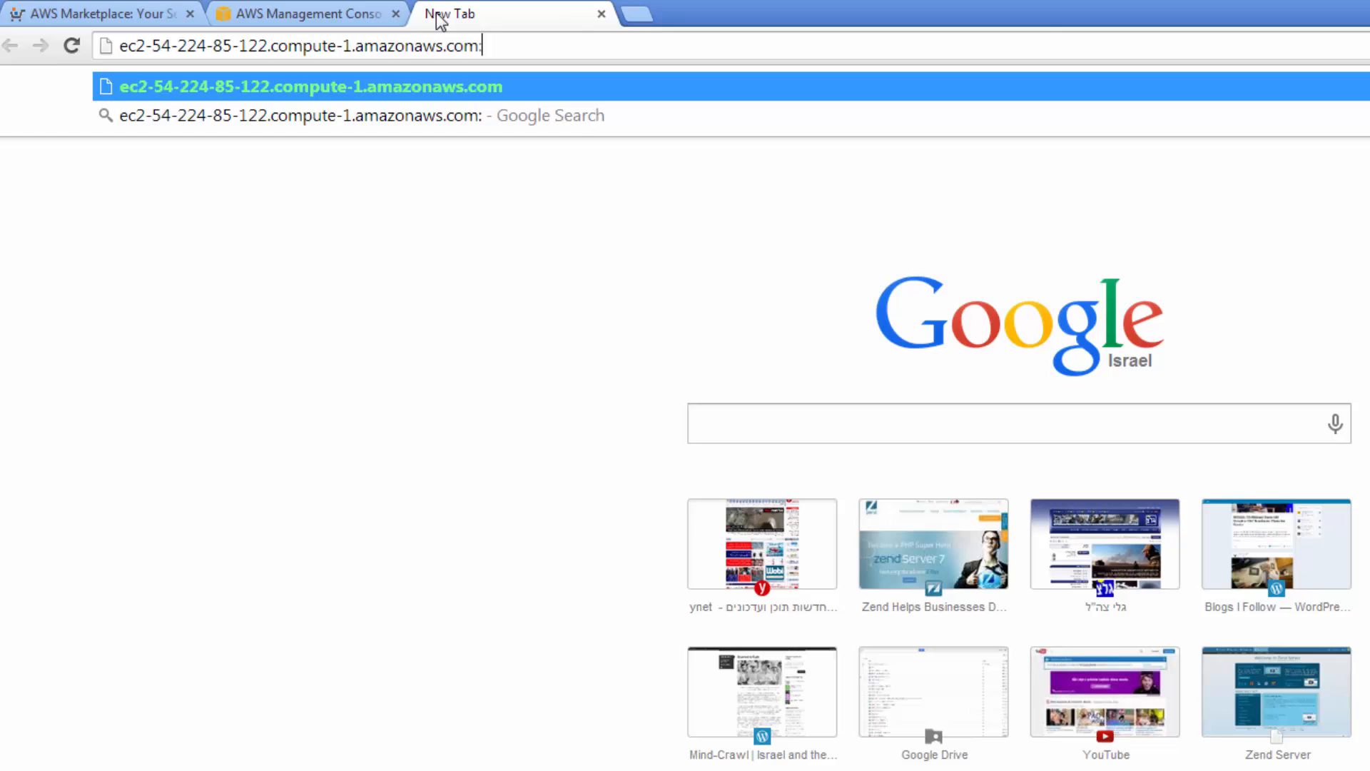
text(10081)
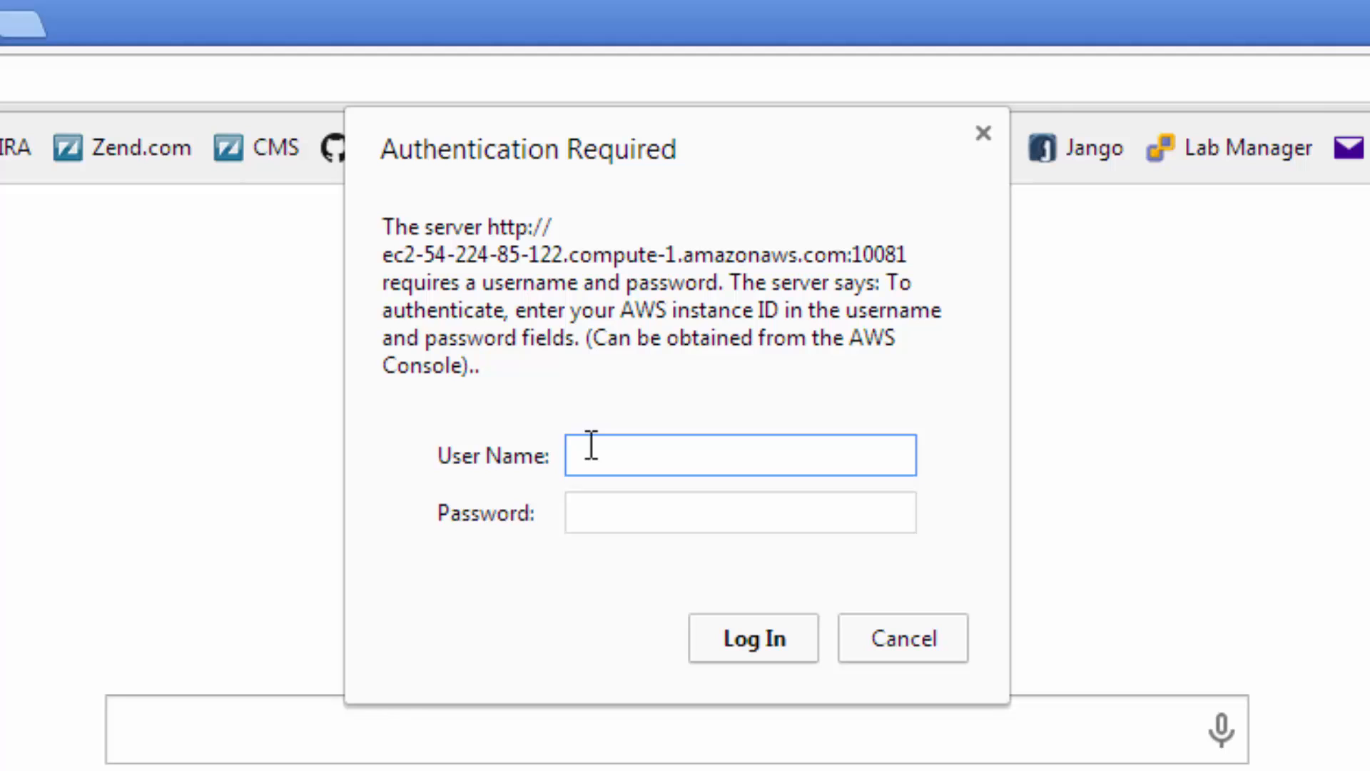
text(admin)
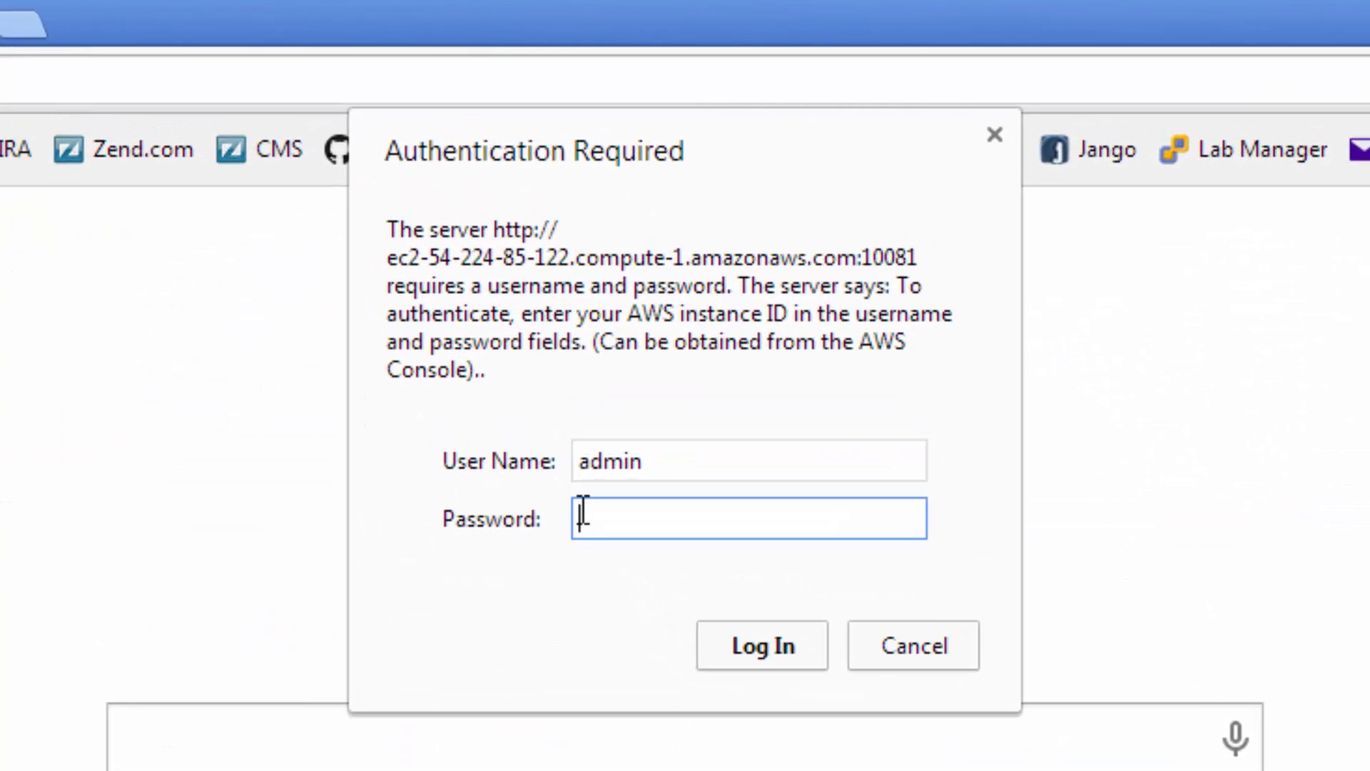
text(**********)
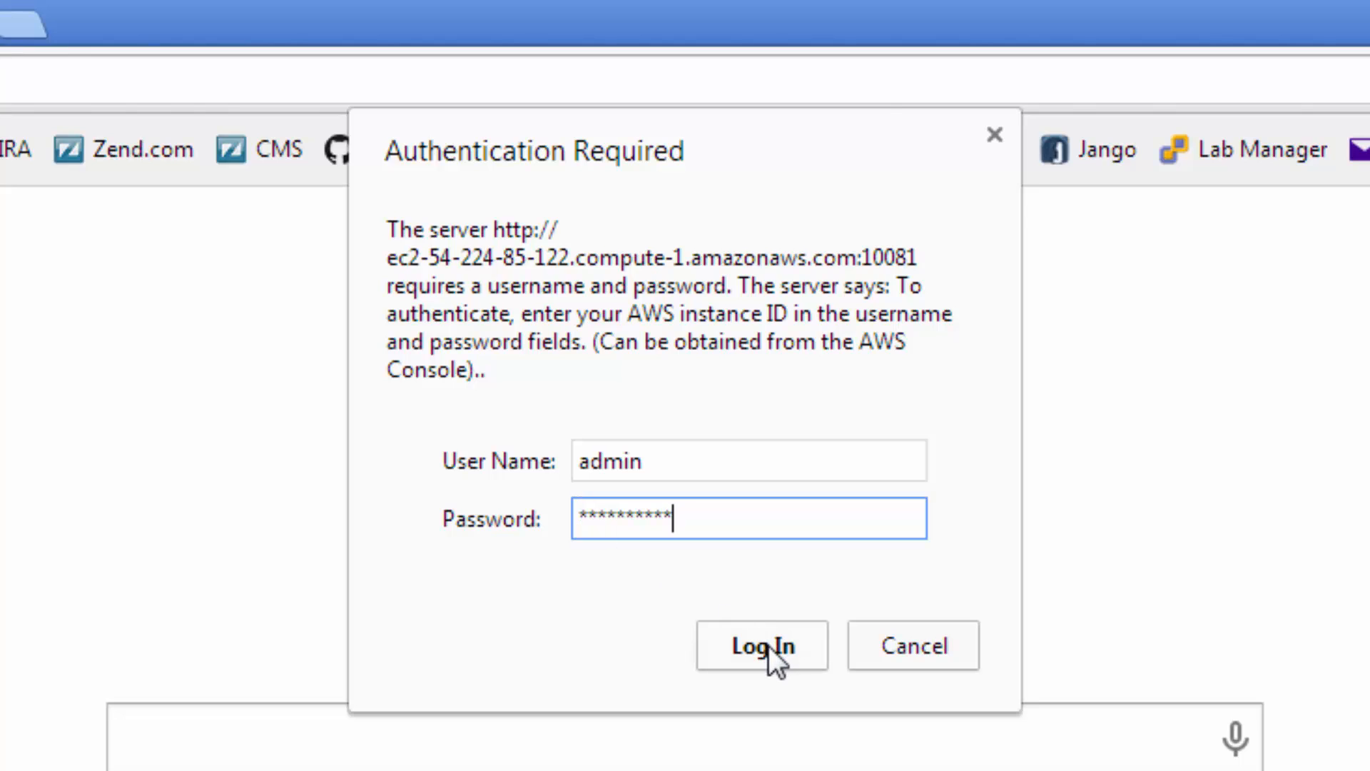
click(763, 645)
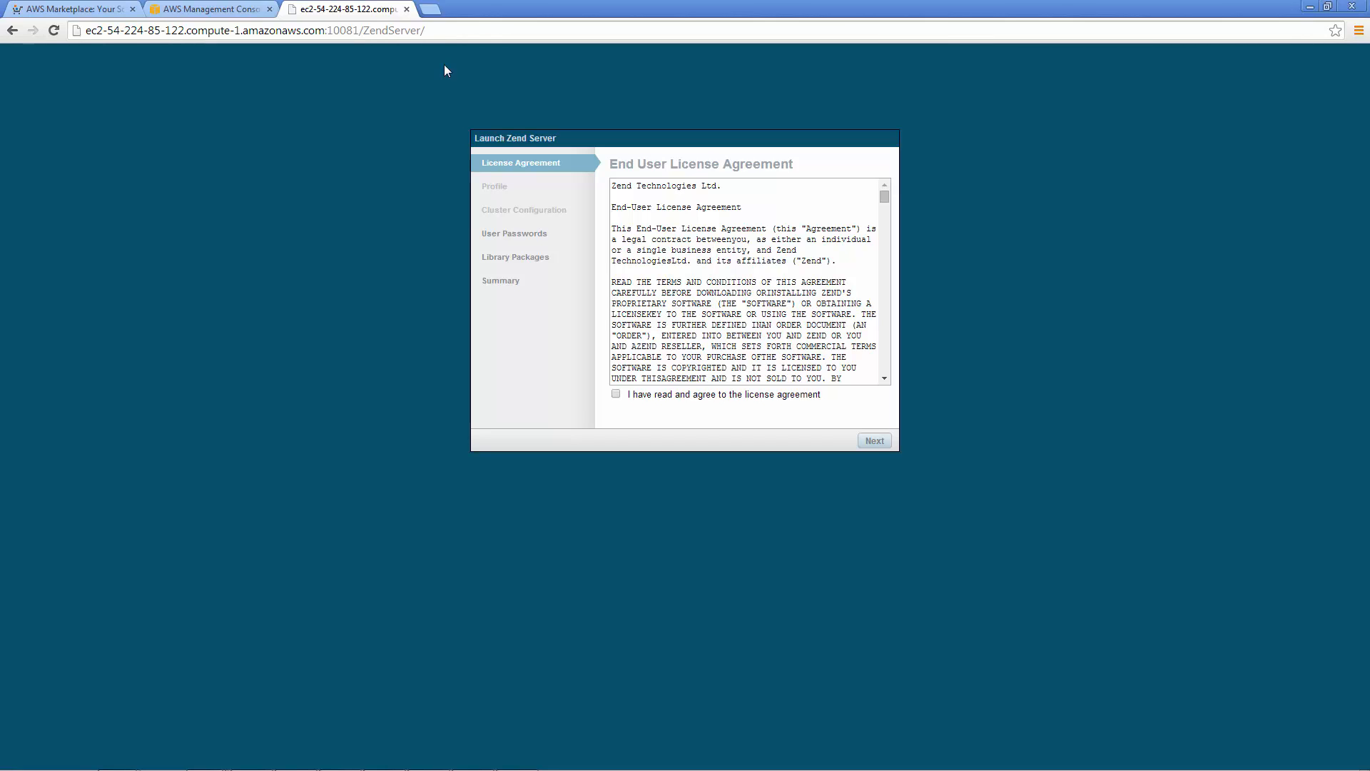
- Accept the license agreement and enter the admin password
click(581, 467)
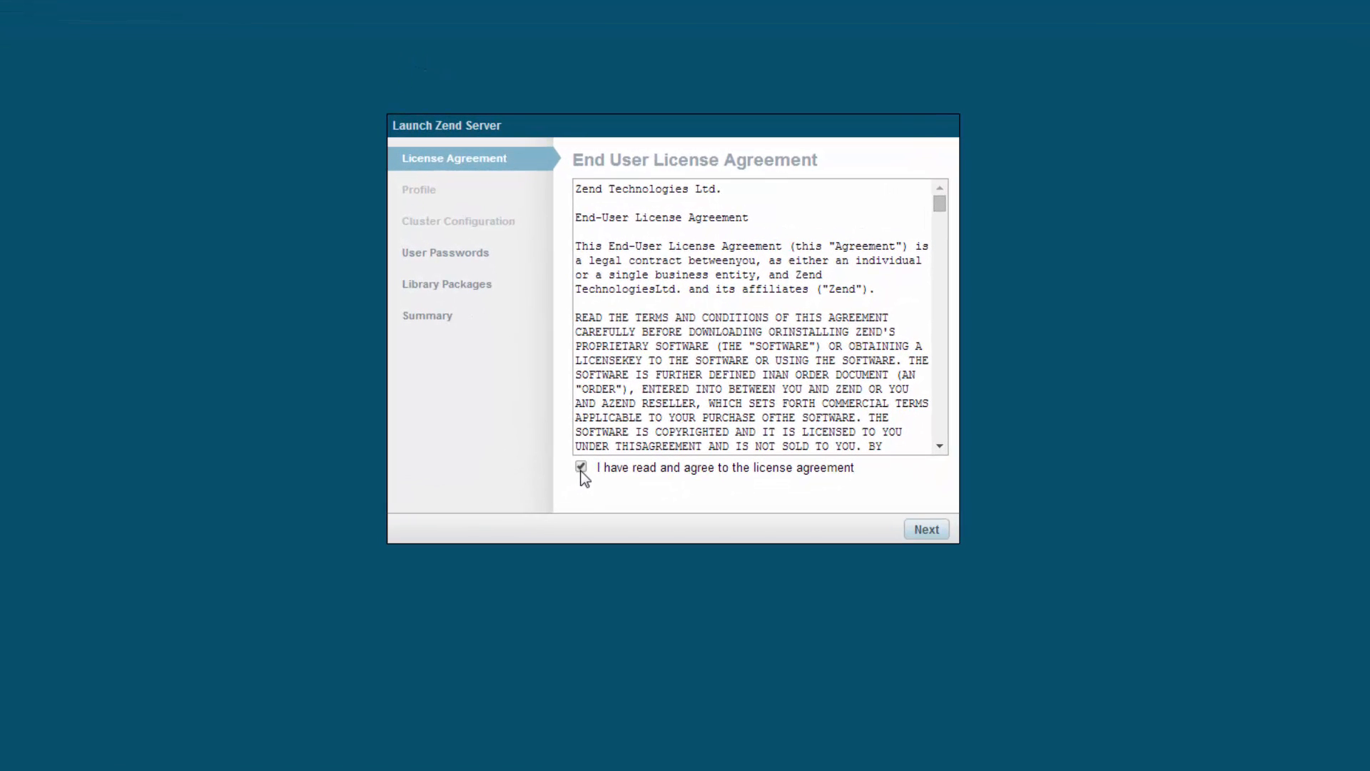
click(926, 529)
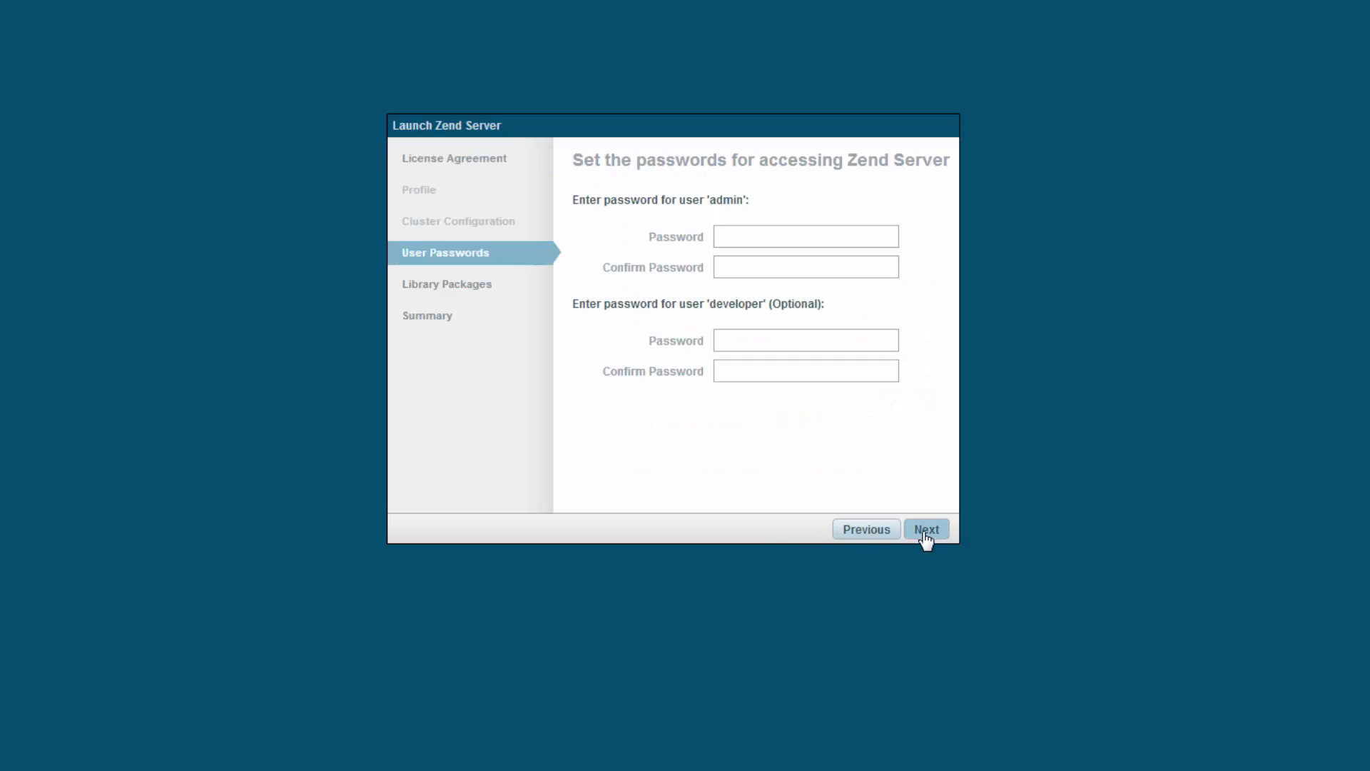
mouse_move(703, 370)
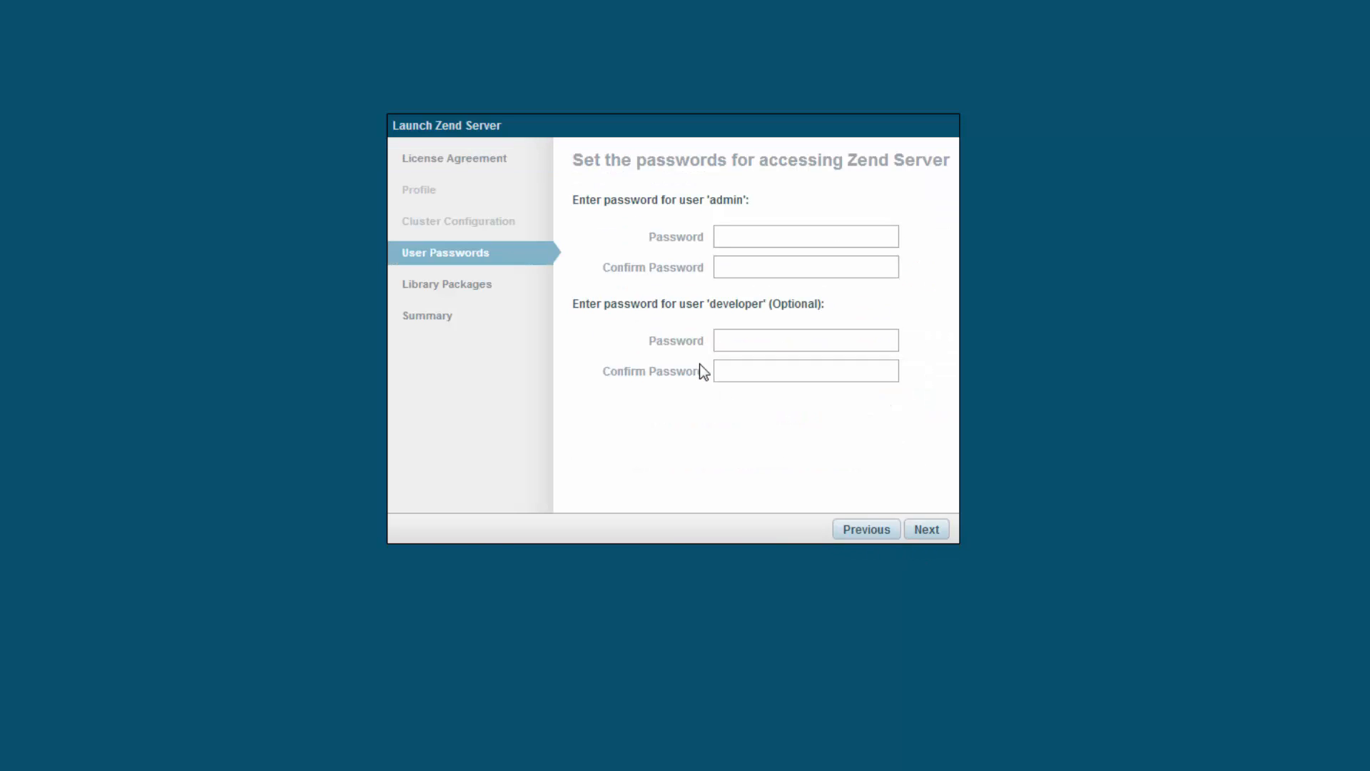
text(••)
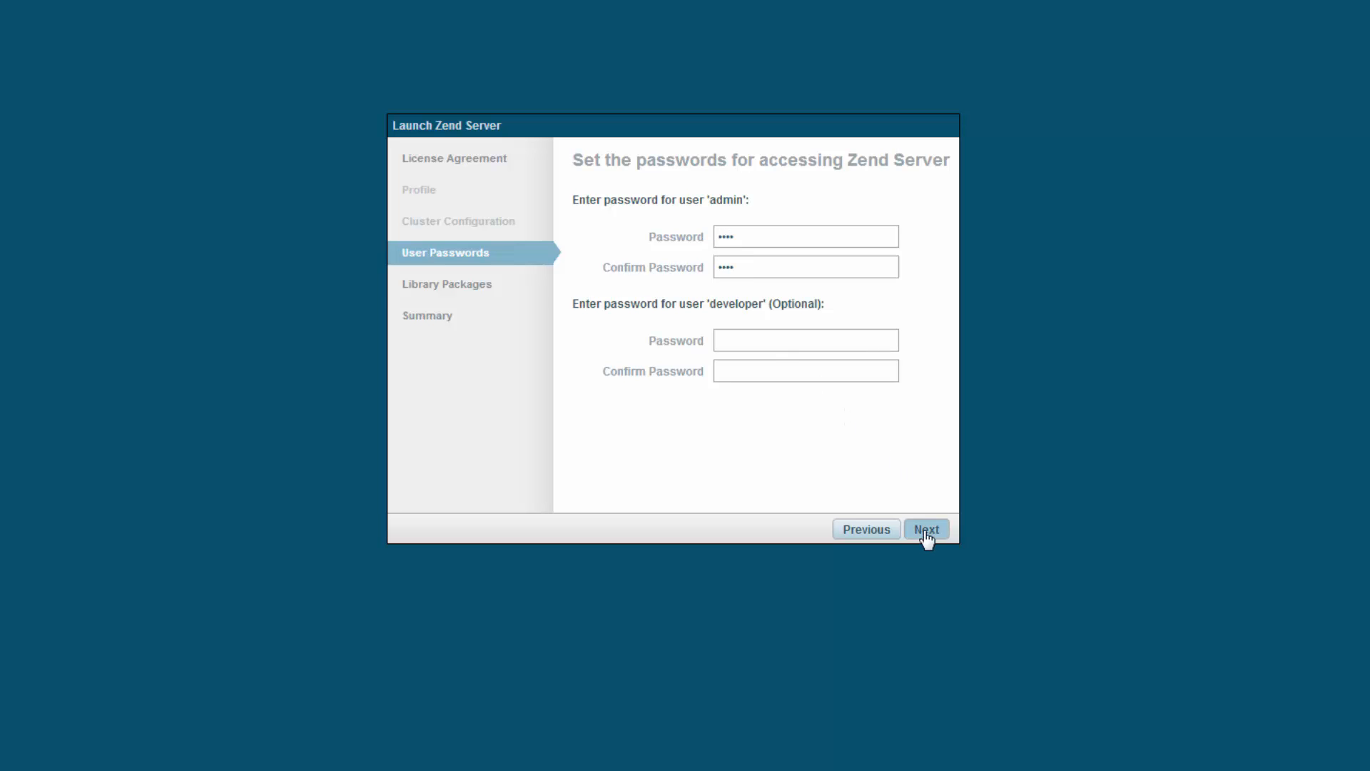
- Save the password, pass the summary and launch Zend Server
click(927, 529)
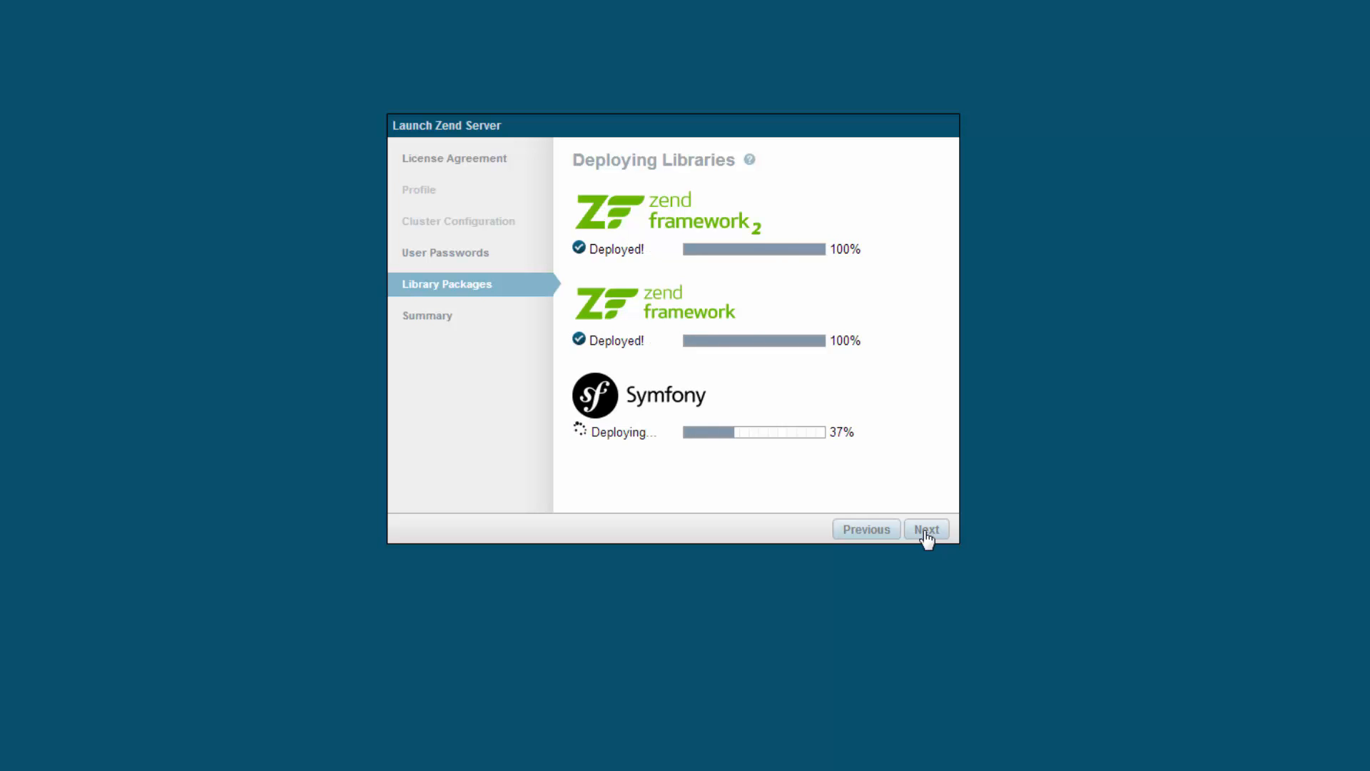
click(926, 529)
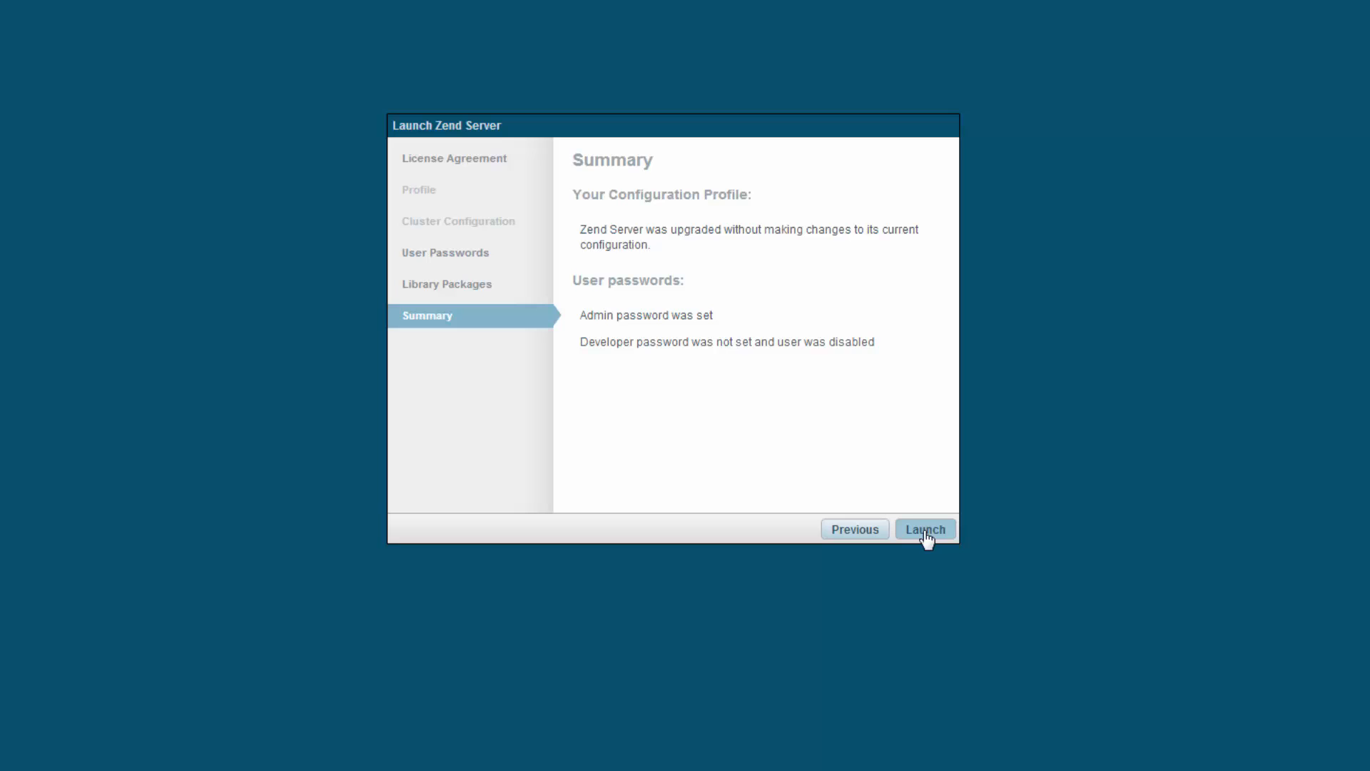
click(925, 529)
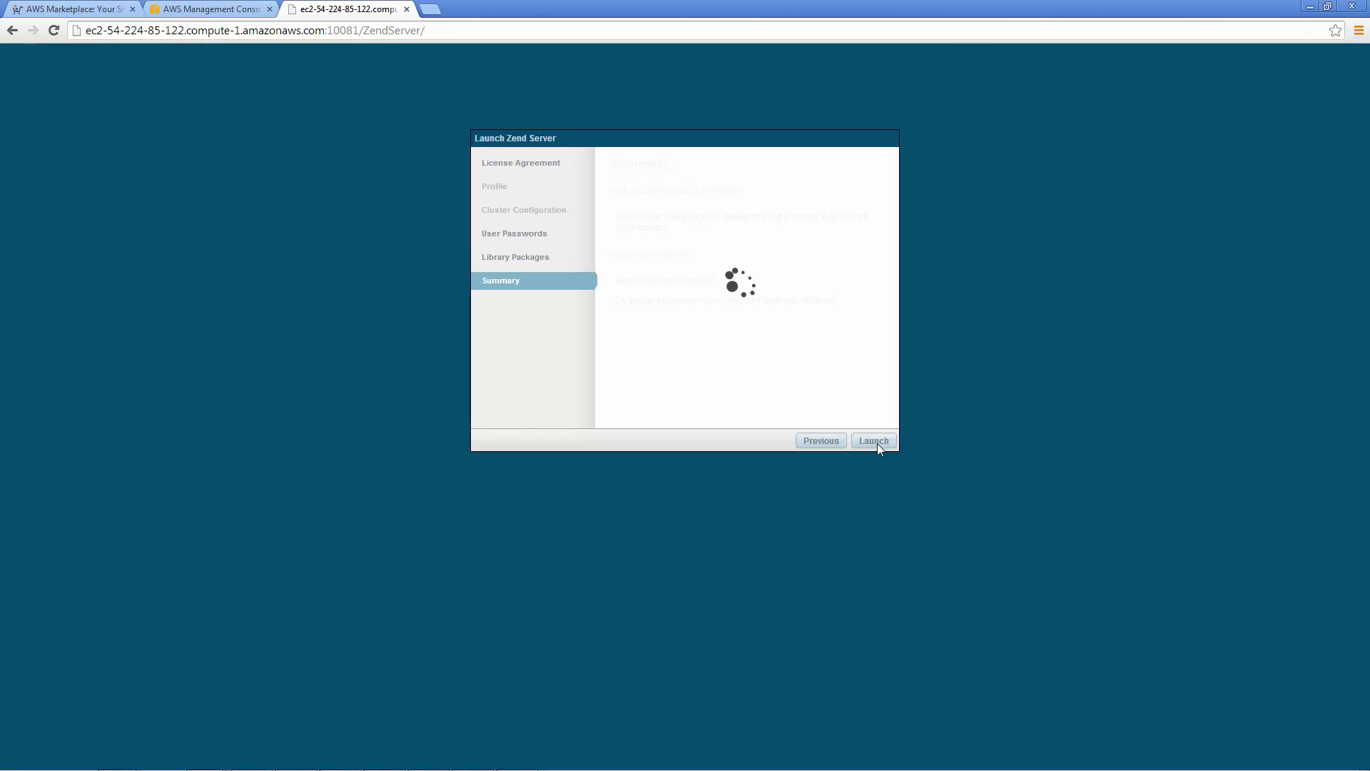
click(874, 440)
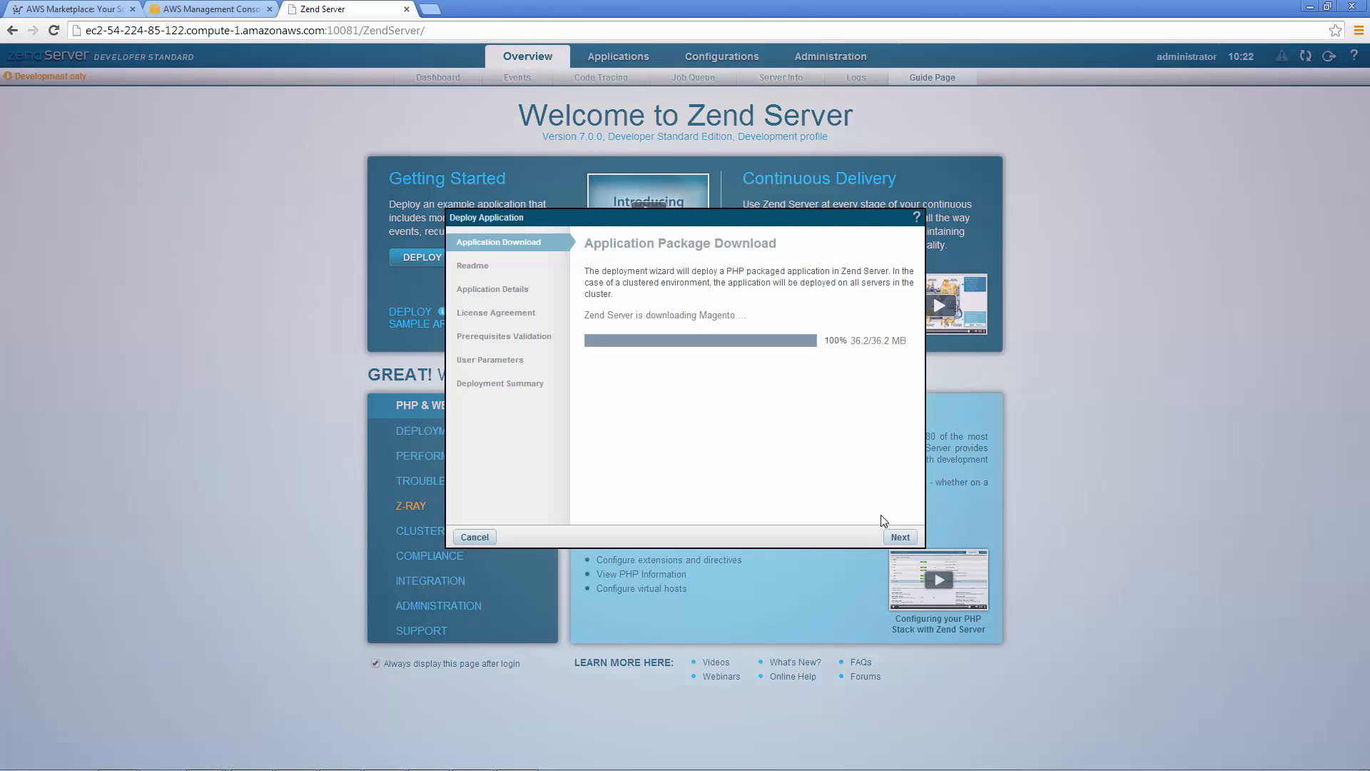
- Advance the downloaded Magento app to Application Details and begin entering 'ma'
click(900, 536)
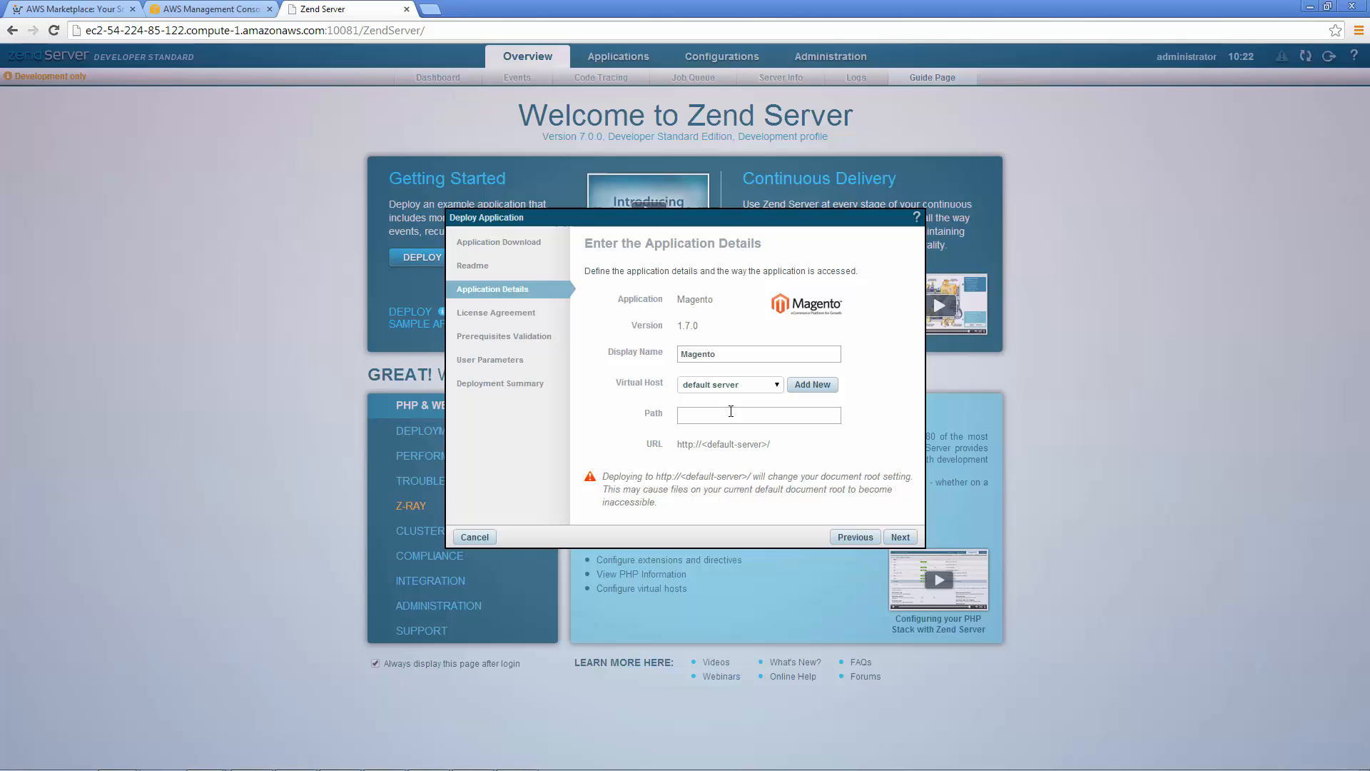
text(ma)
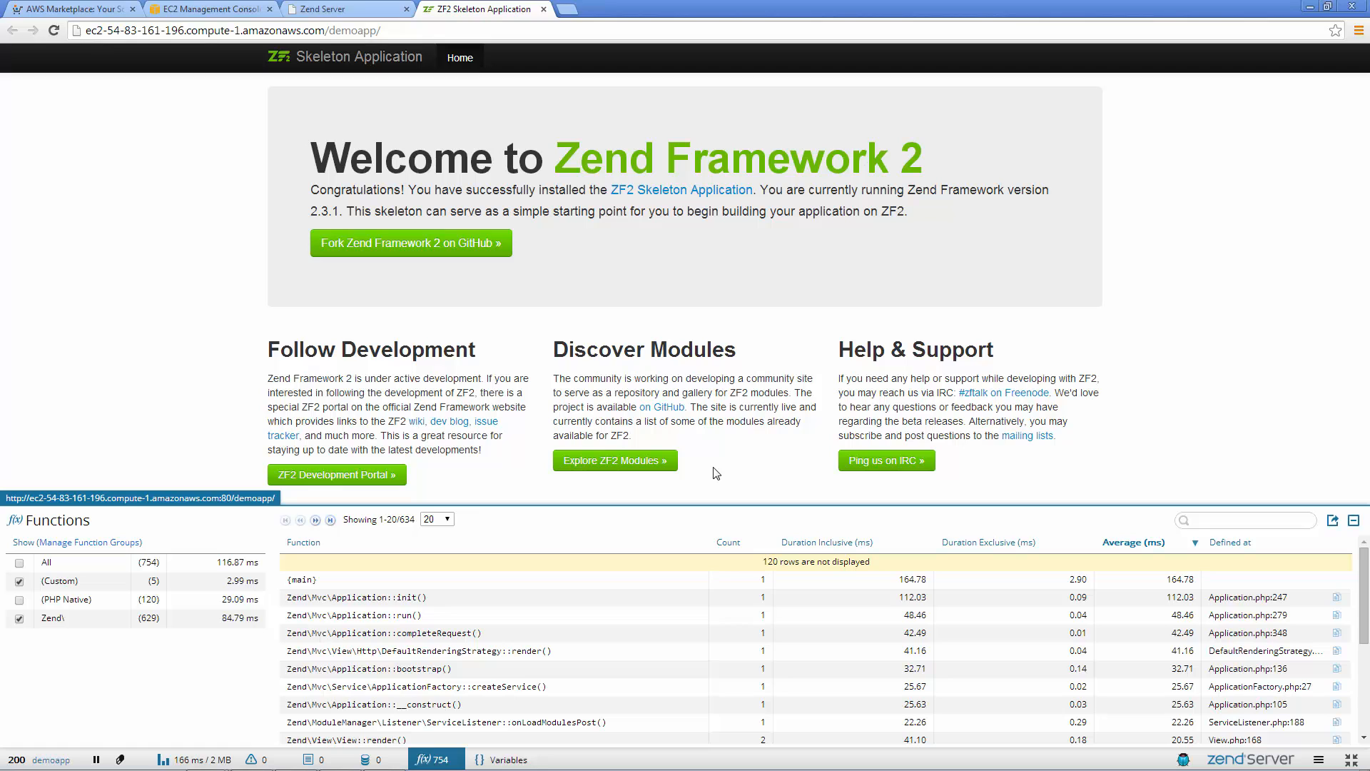
- Debug the demo page from Z-Ray and accept Zend Studio's switch to the Debug perspective
click(1182, 759)
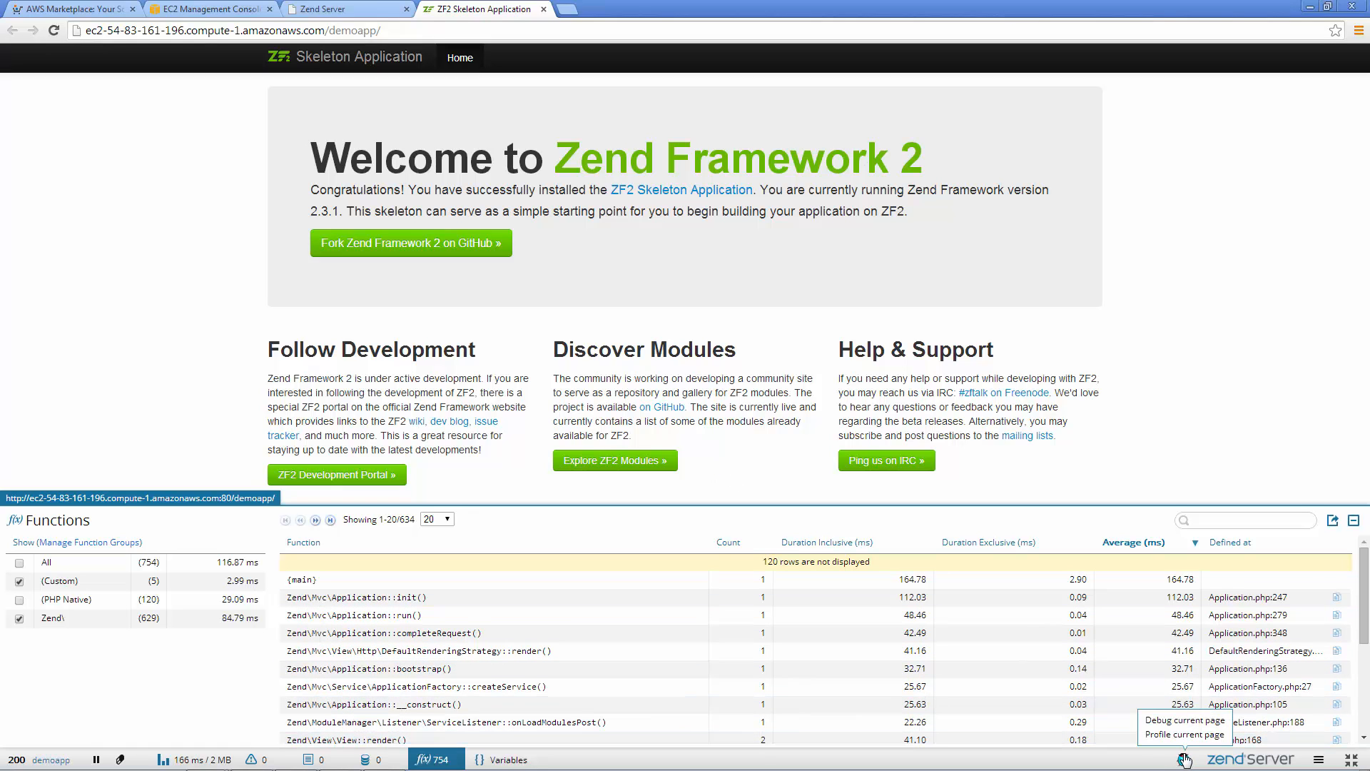
mouse_move(1147, 756)
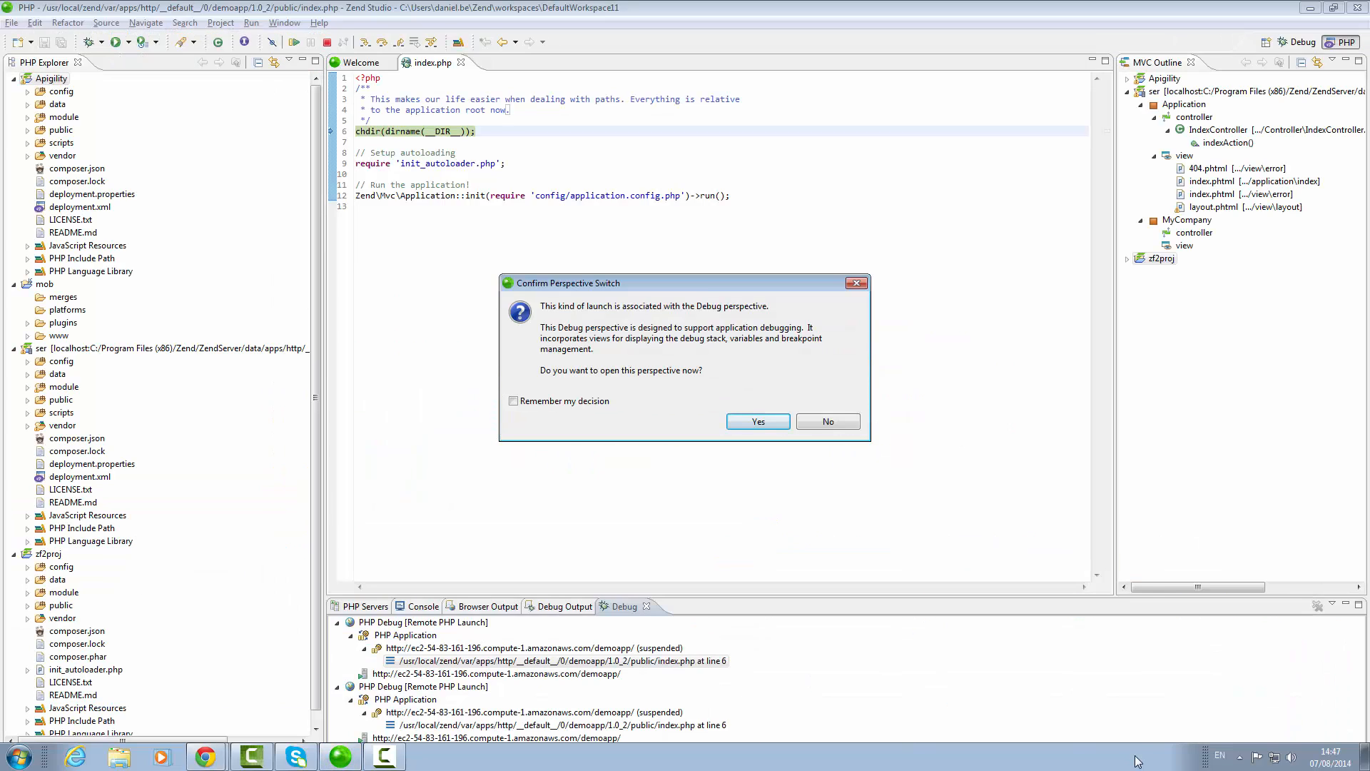
click(758, 421)
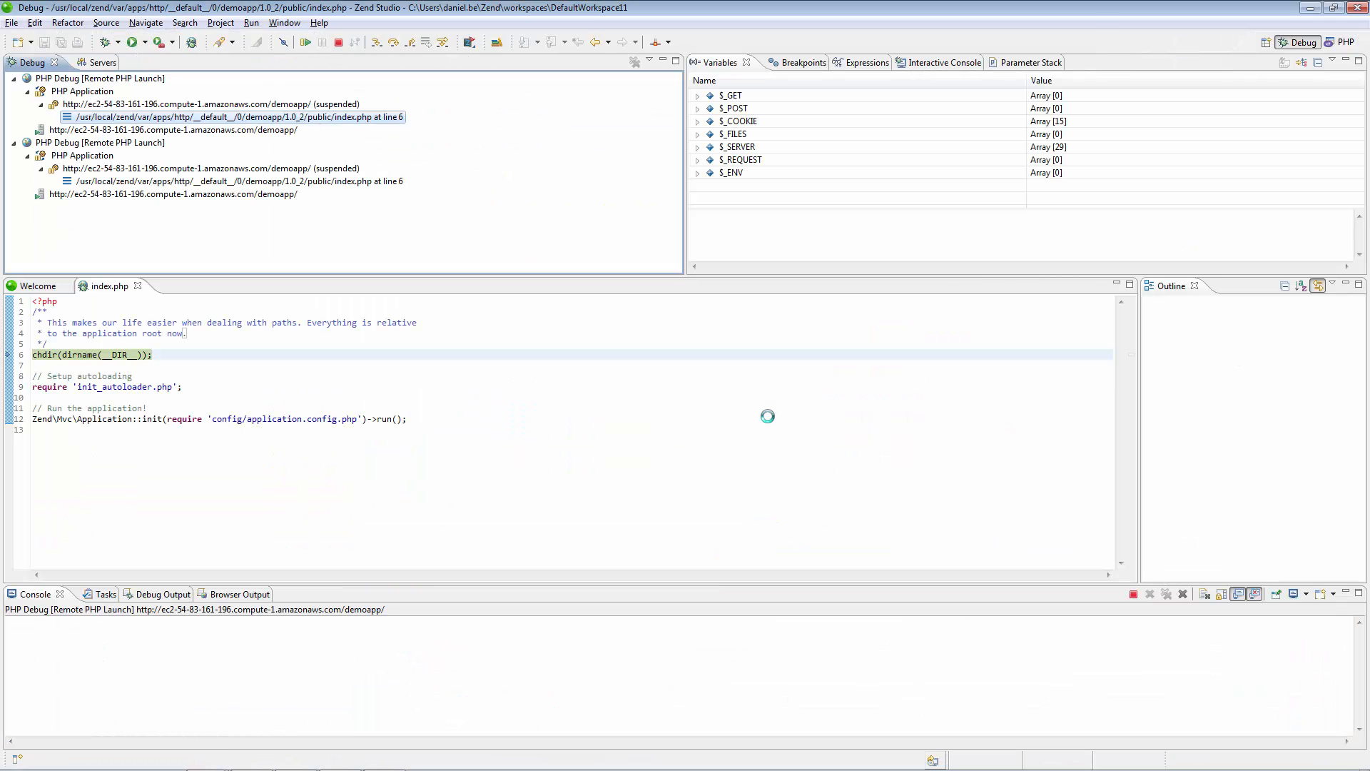